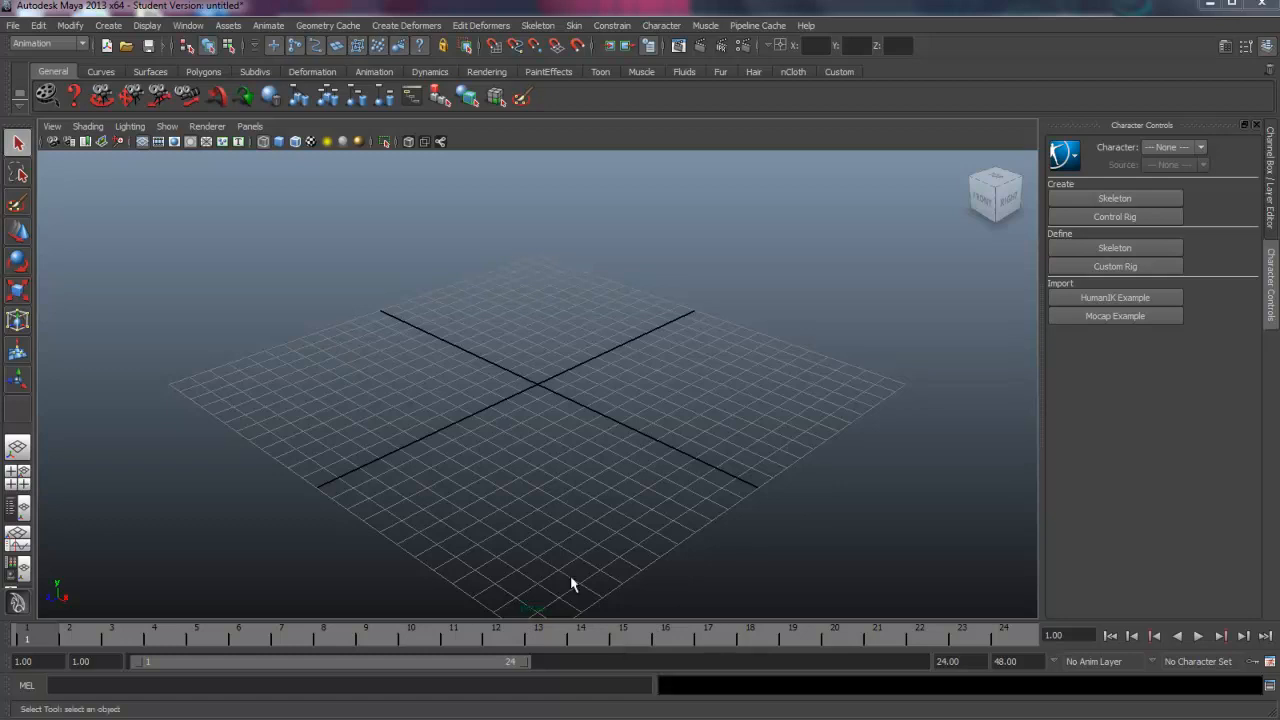
Bring up the File menu's list of file and project commands.
{"action": "left_click", "coordinate": [13, 25]}
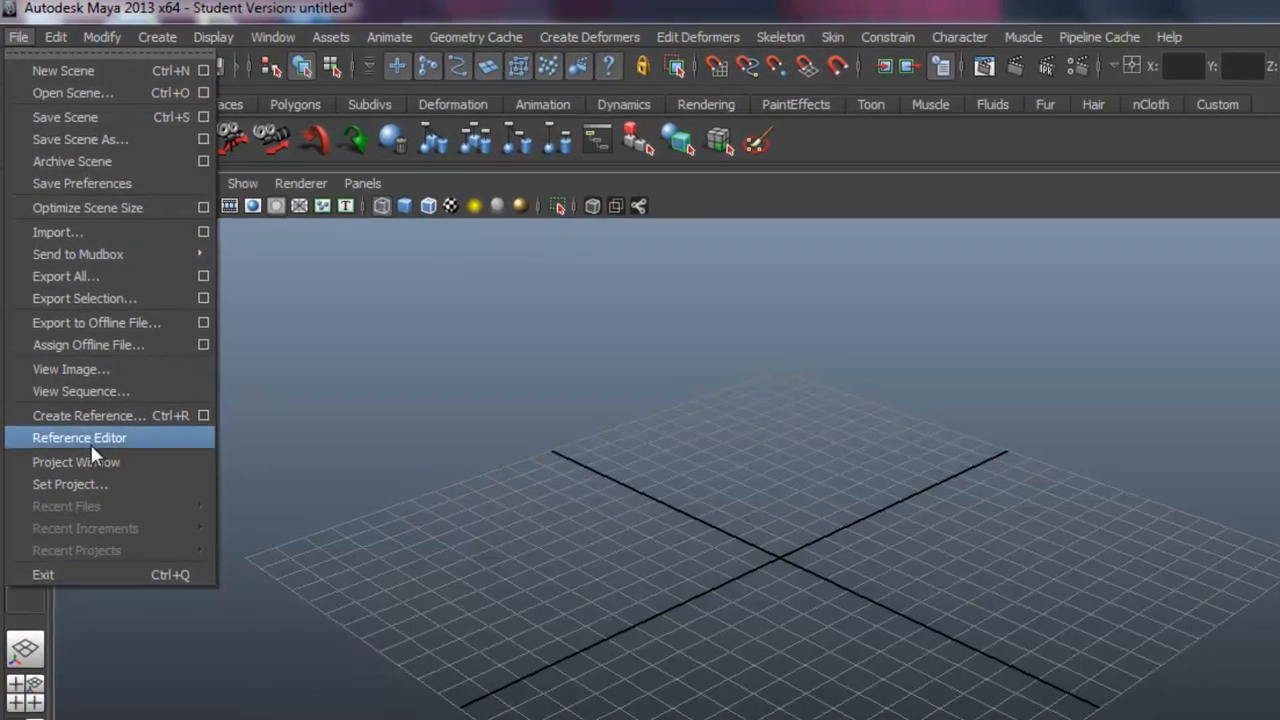
Show the Project Window with the default project's folder locations, leaving them unchanged.
{"action": "left_click", "coordinate": [76, 461]}
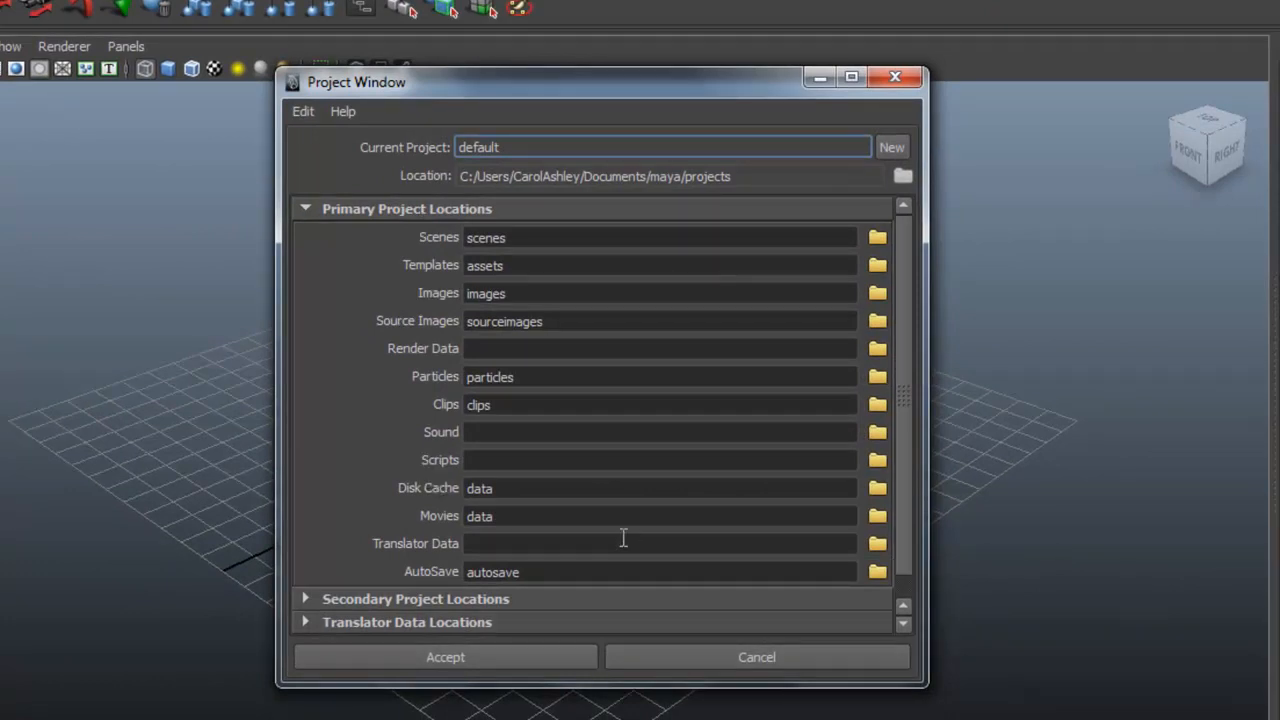
{"action": "mouse_move", "coordinate": [738, 538]}
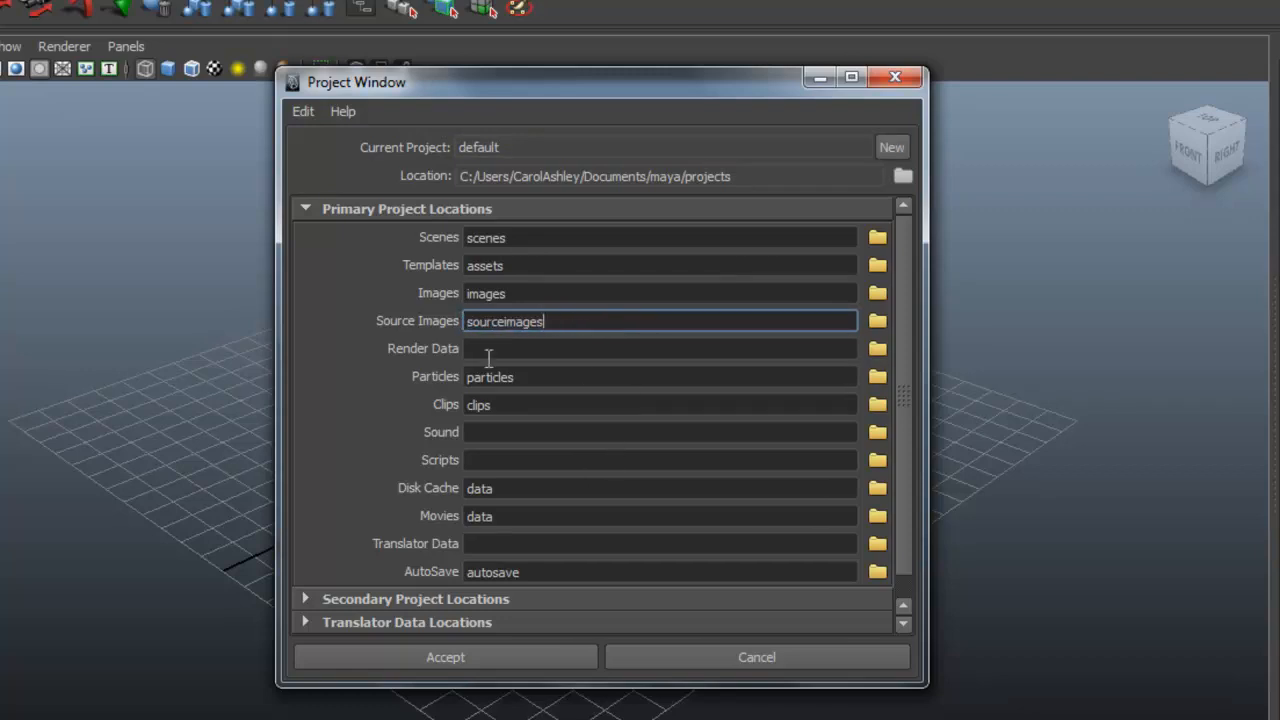
{"action": "mouse_move", "coordinate": [707, 441]}
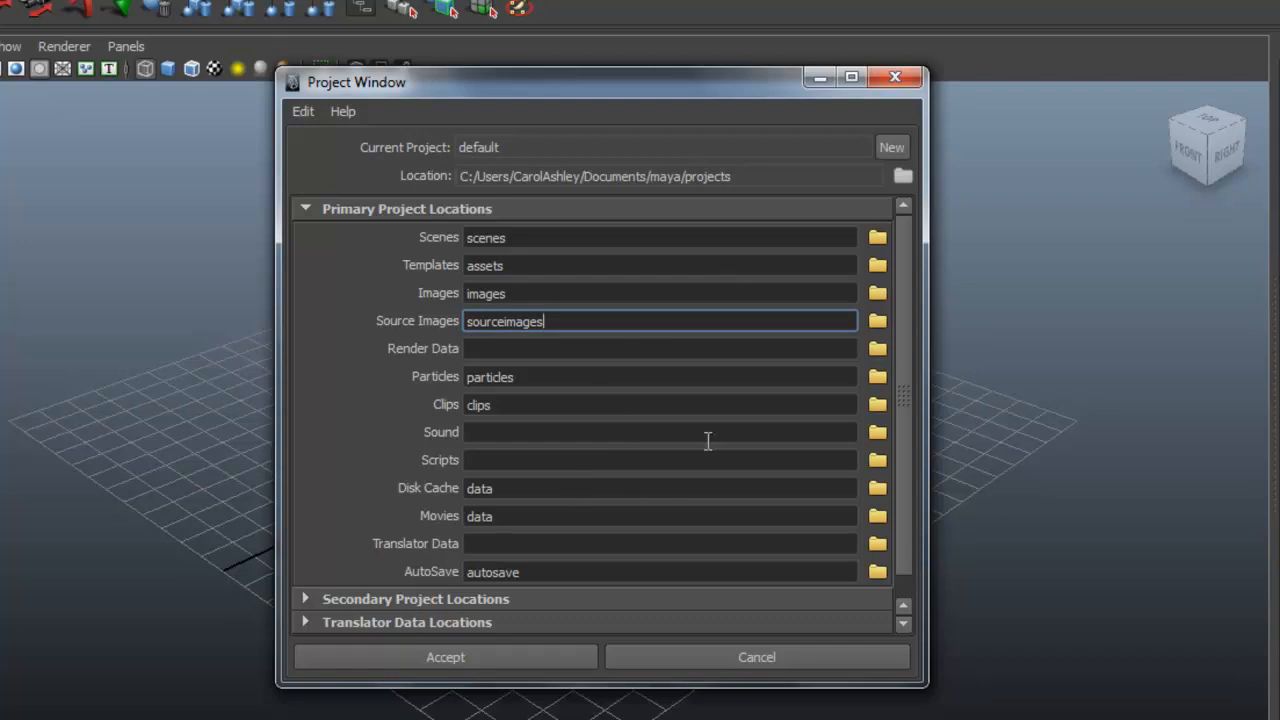
{"action": "mouse_move", "coordinate": [623, 482]}
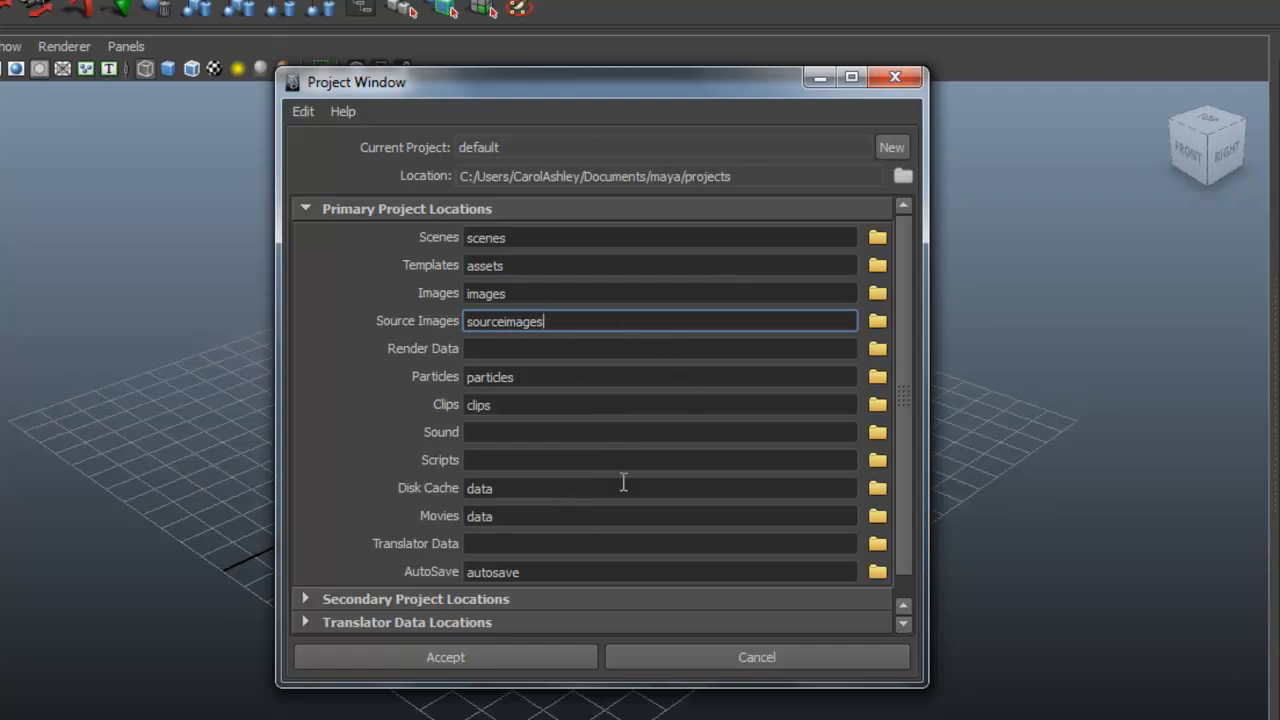
{"action": "mouse_move", "coordinate": [688, 454]}
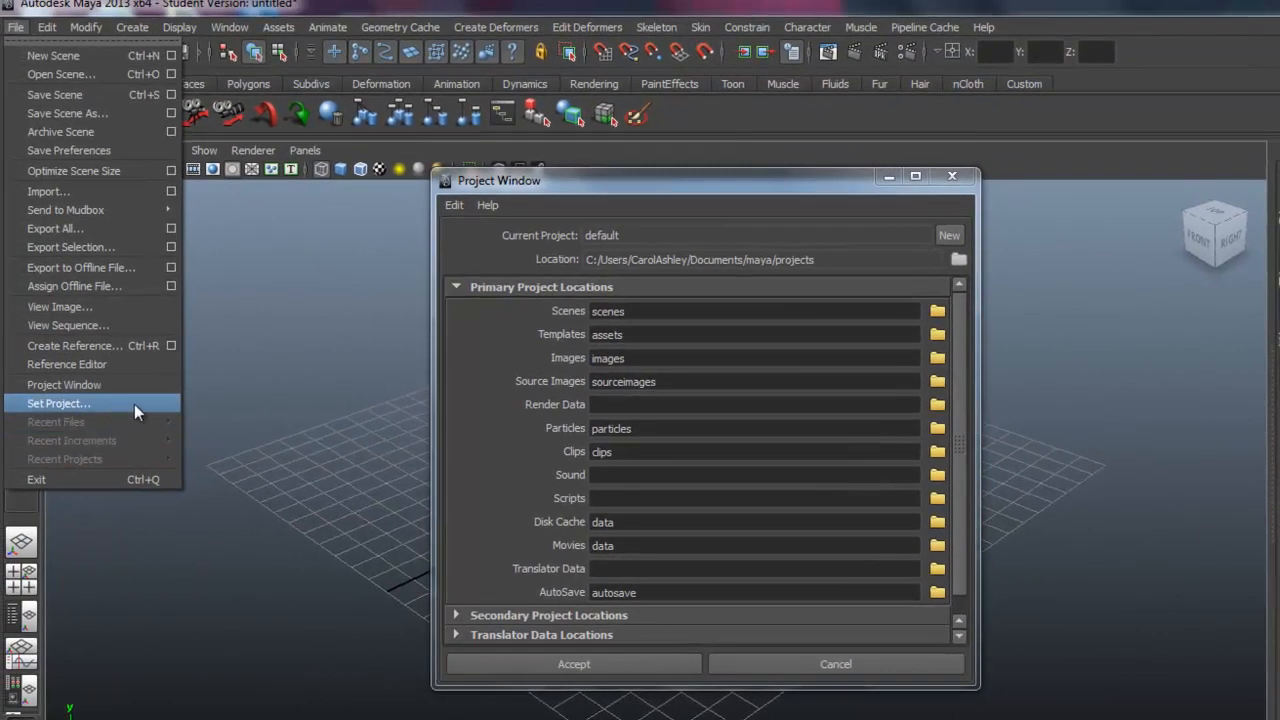
{"action": "mouse_move", "coordinate": [70, 408]}
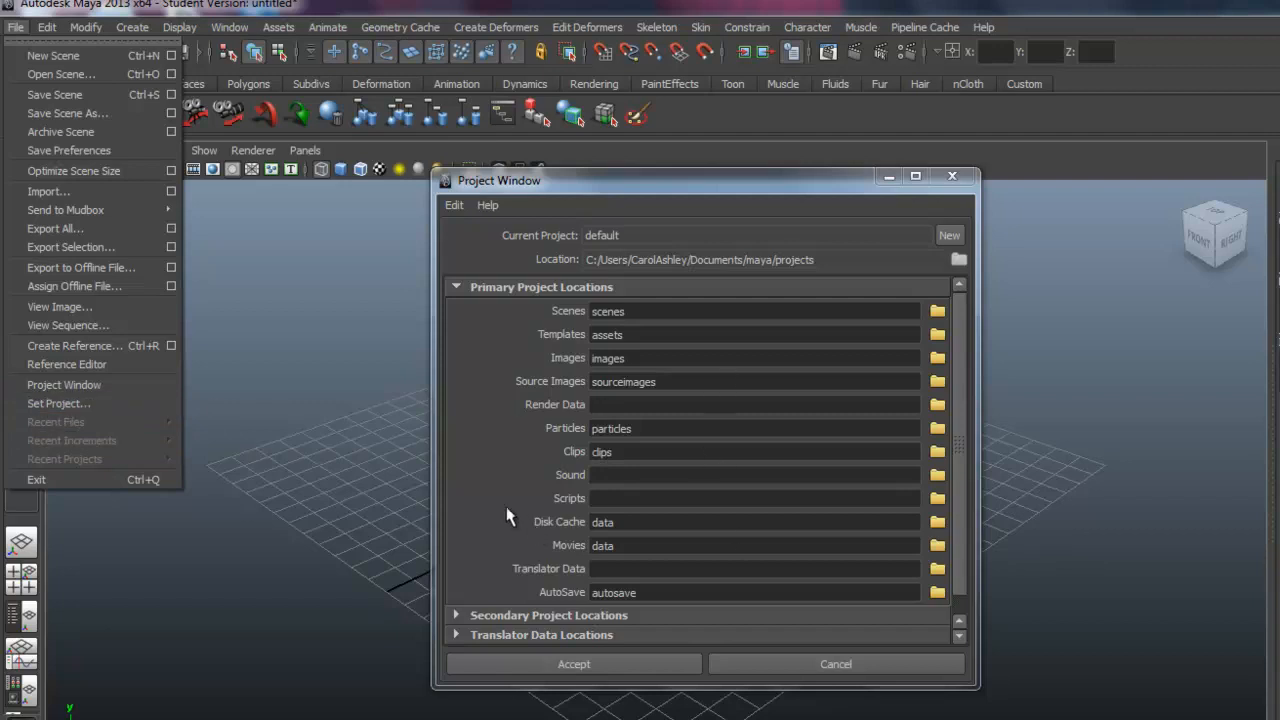
{"action": "left_click", "coordinate": [755, 381]}
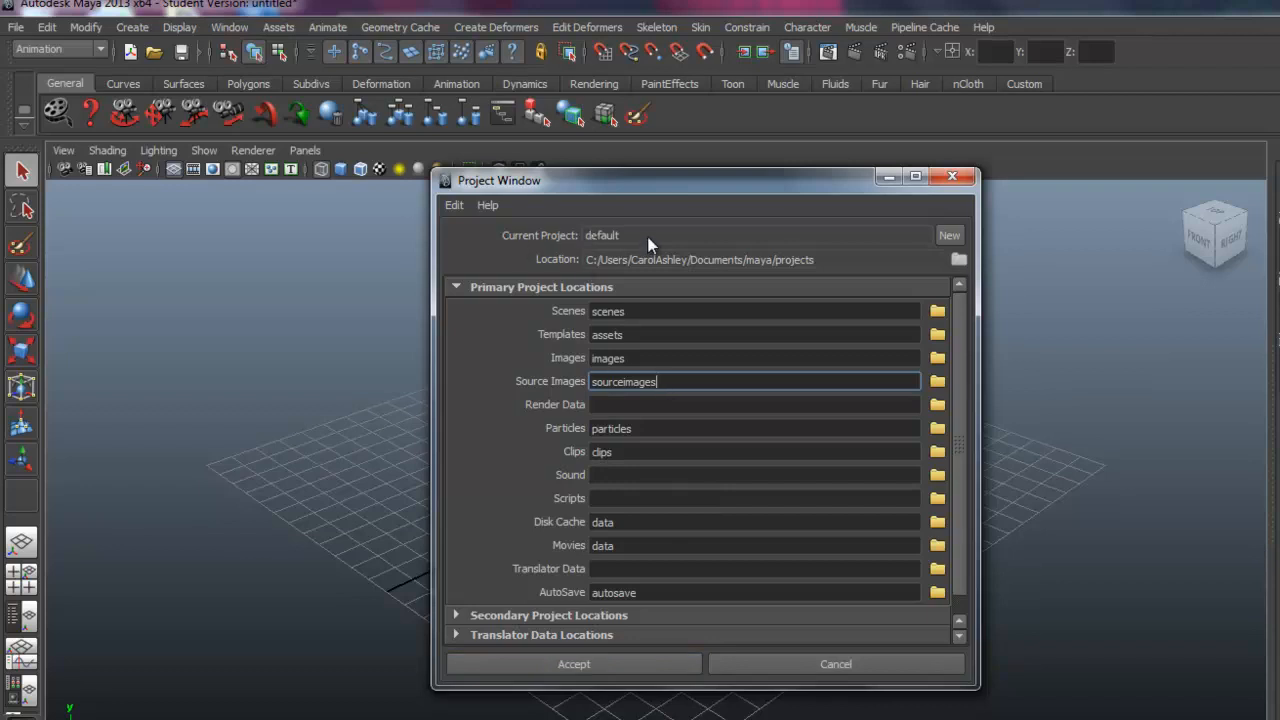
{"action": "mouse_move", "coordinate": [655, 242]}
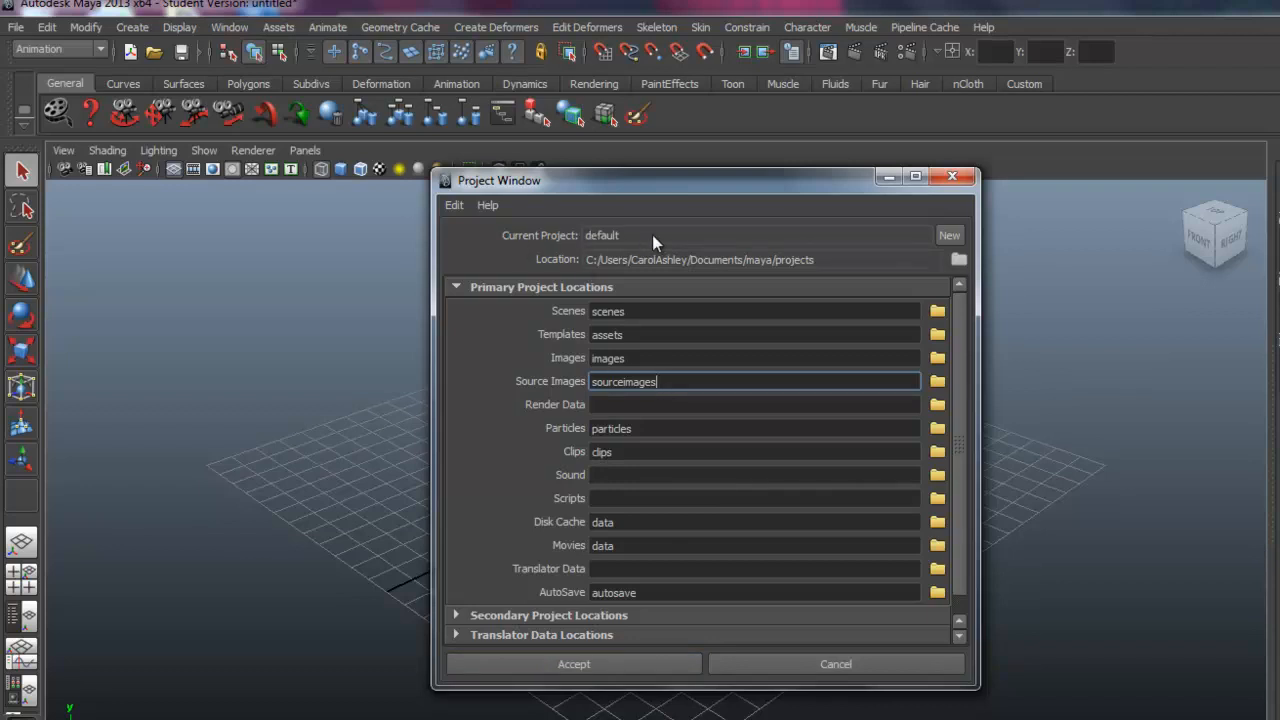
Create a new project named Geek_Model in the default projects location and accept it.
{"action": "left_click", "coordinate": [948, 235]}
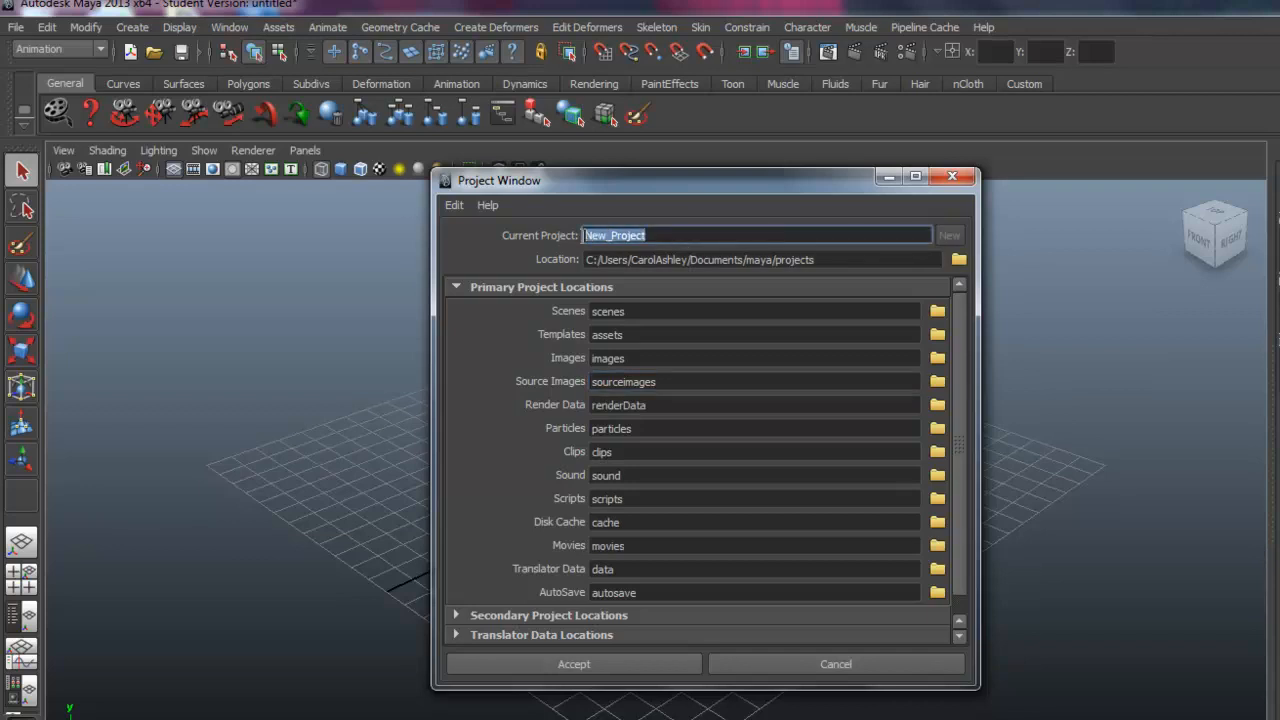
{"action": "type", "text": "G"}
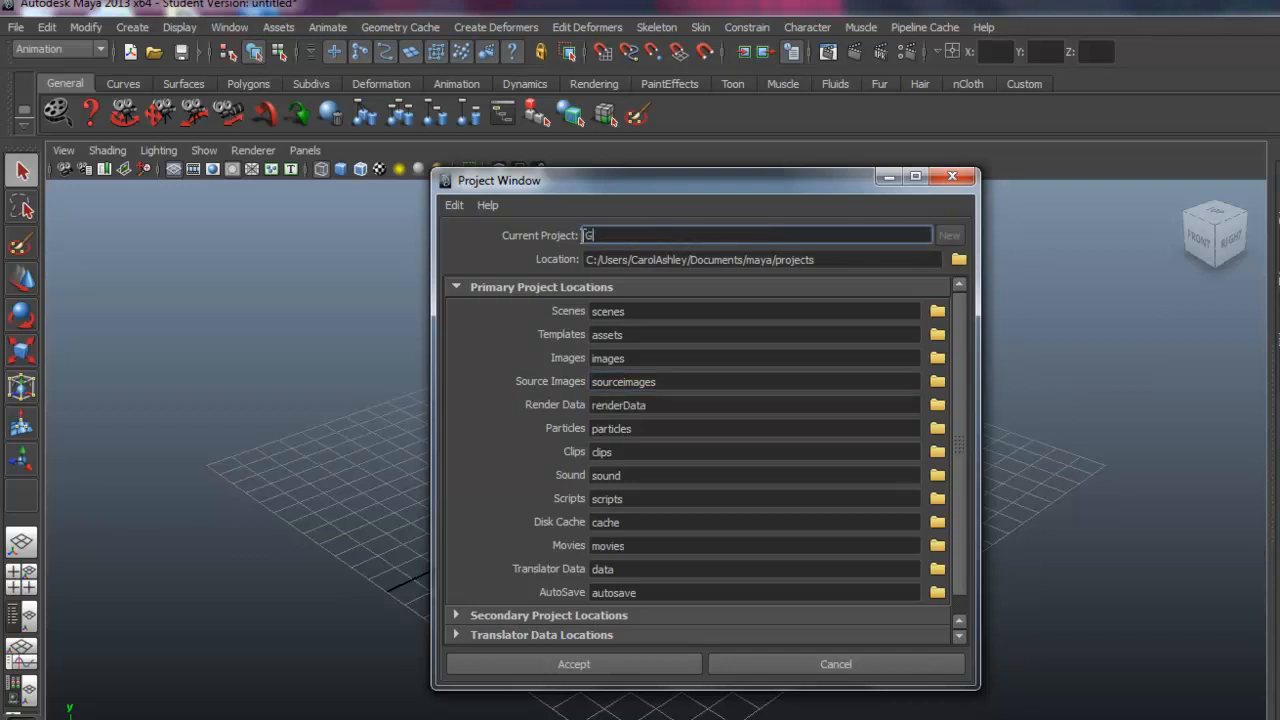
{"action": "type", "text": "eek_Model"}
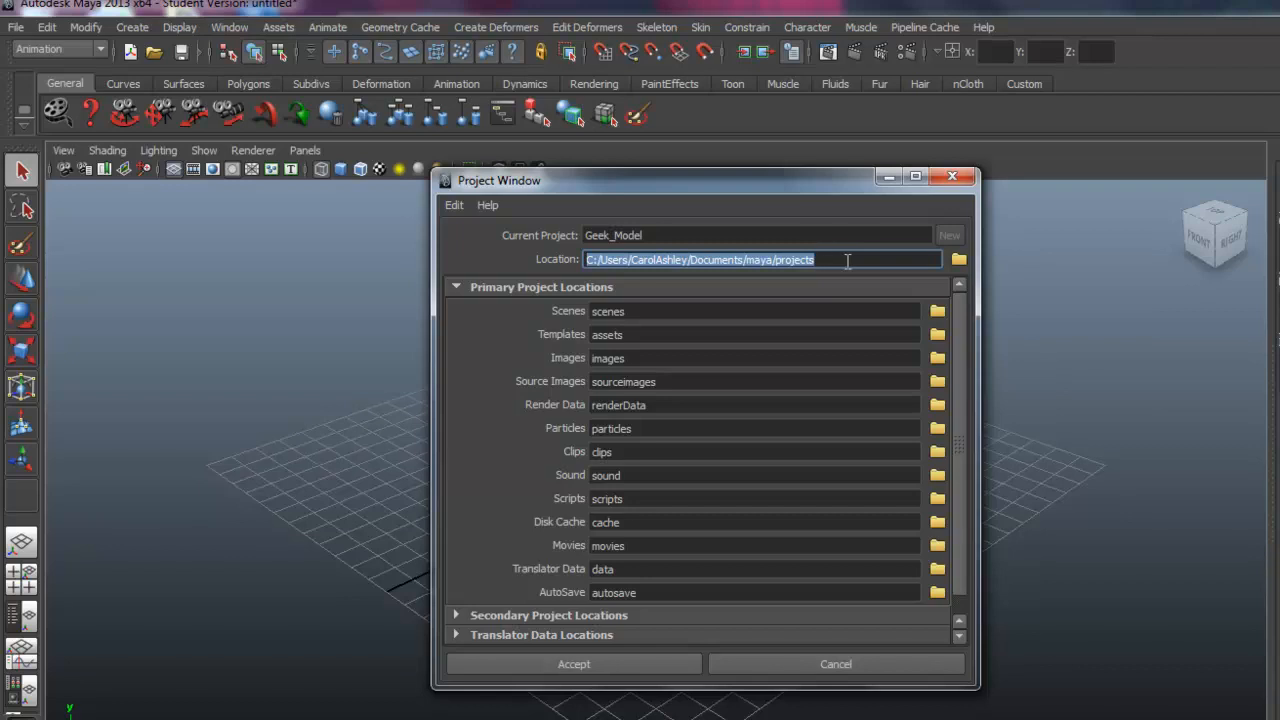
{"action": "mouse_move", "coordinate": [833, 260]}
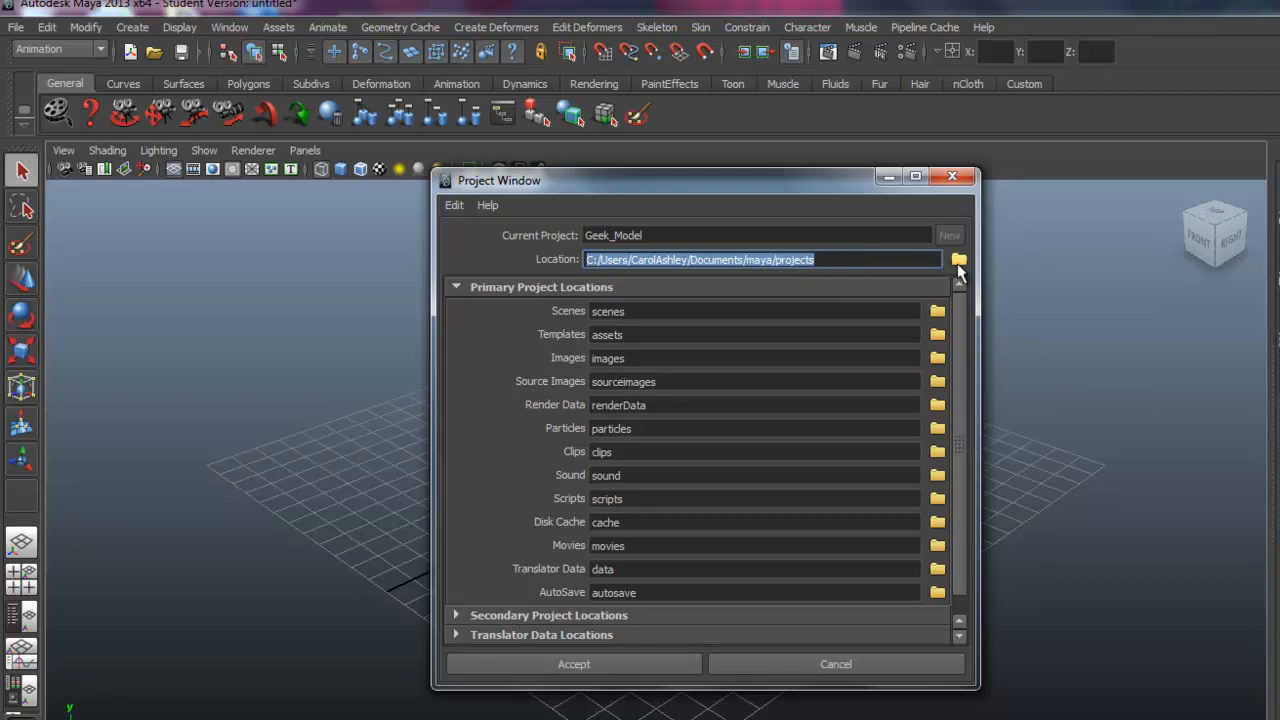
{"action": "left_click", "coordinate": [957, 259]}
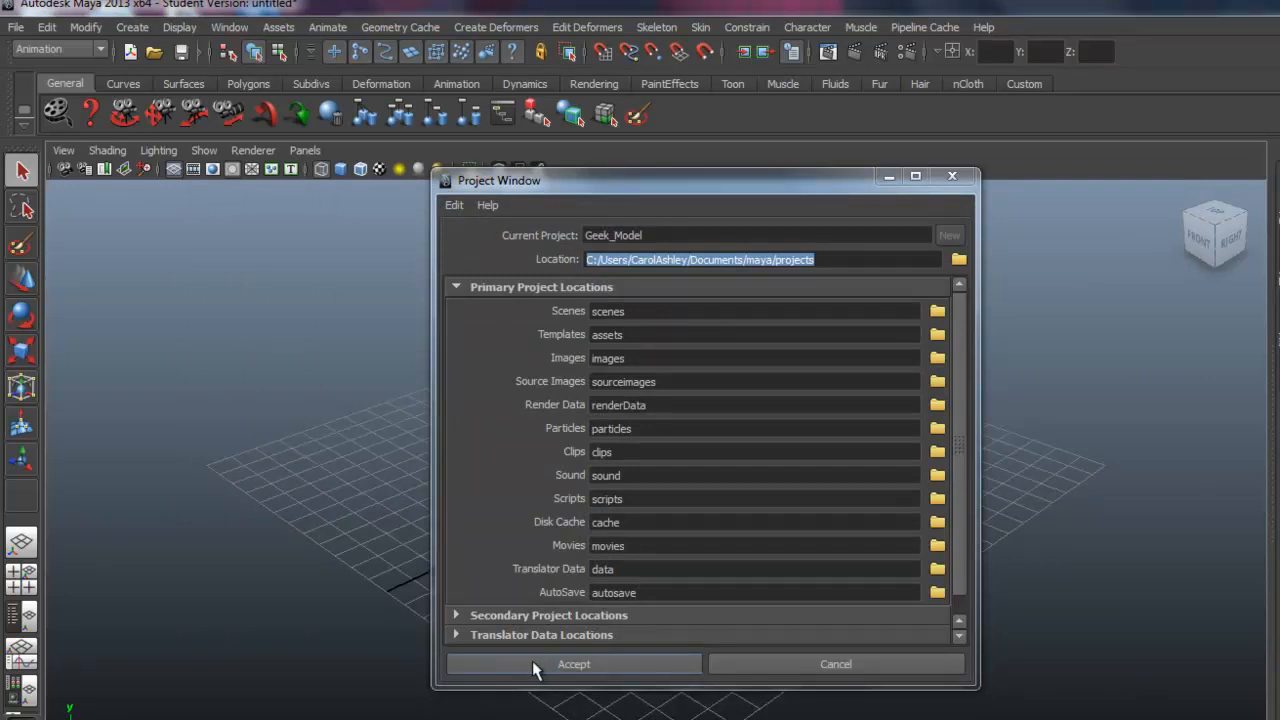
{"action": "left_click", "coordinate": [573, 664]}
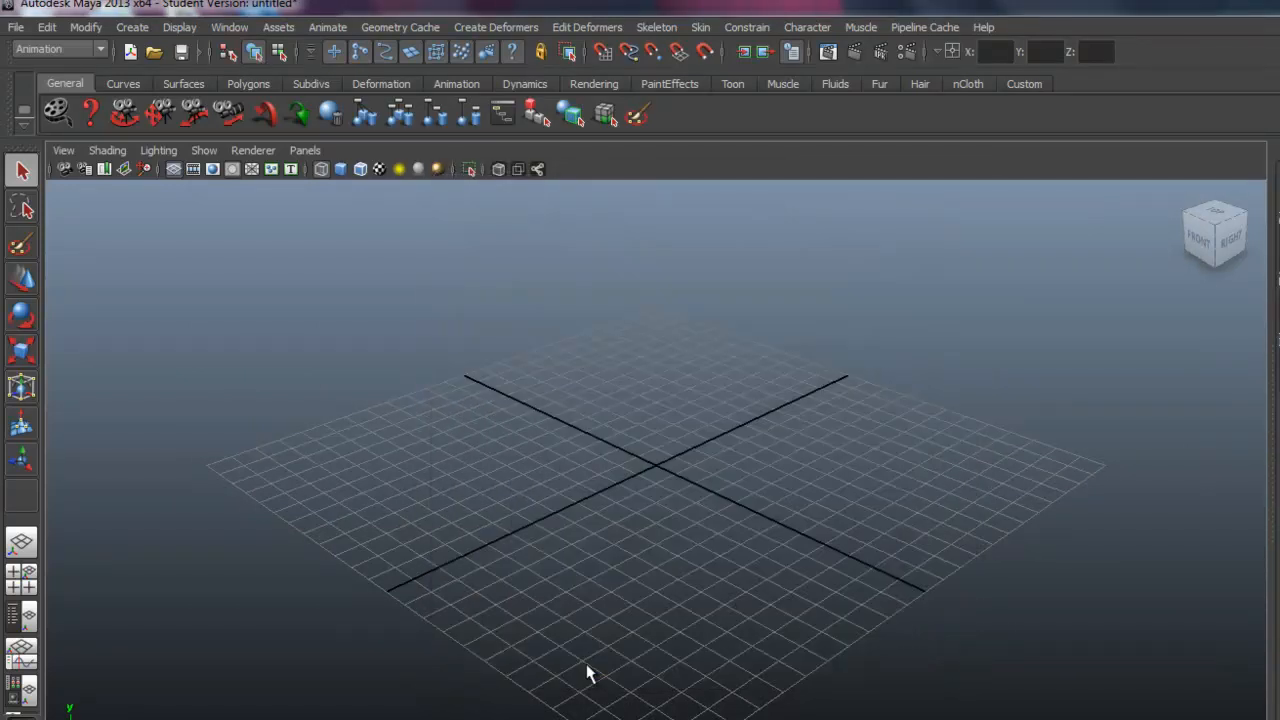
{"action": "mouse_move", "coordinate": [643, 666]}
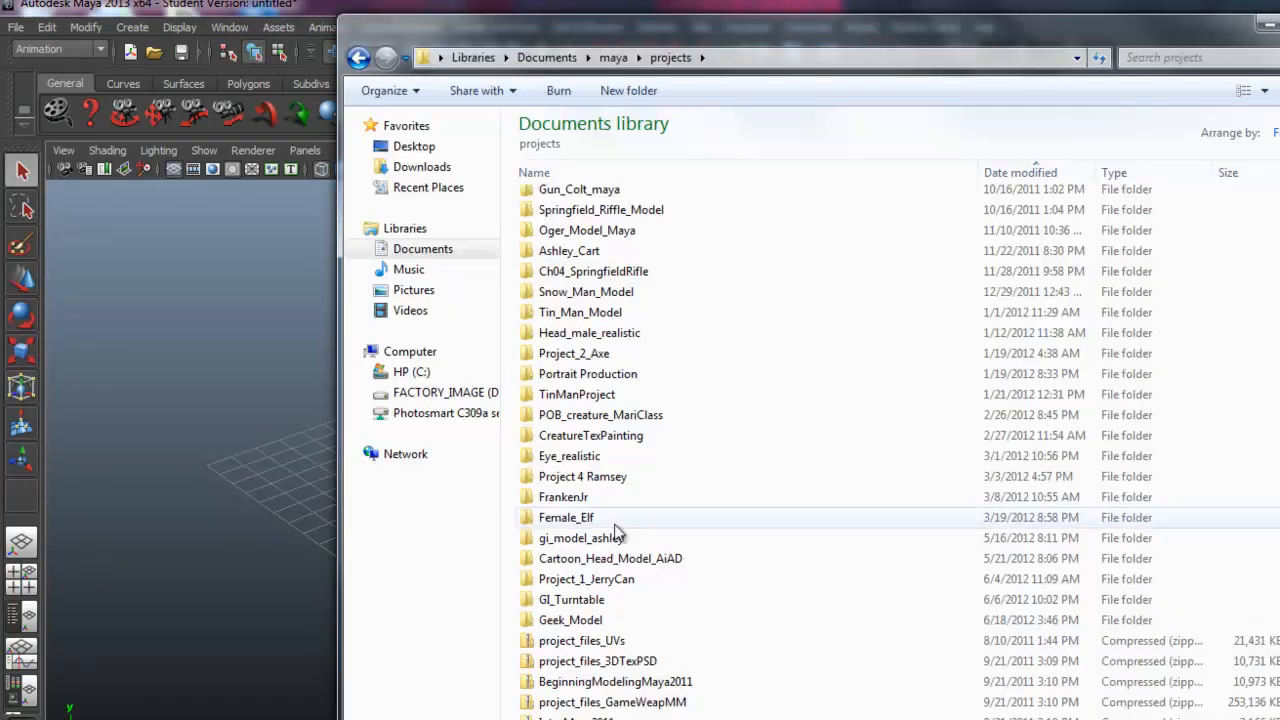
Browse into Geek_Model's sourceimages folder and select the geek_front and geek_side images.
{"action": "scroll", "scroll_direction": "down", "scroll_amount": 3}
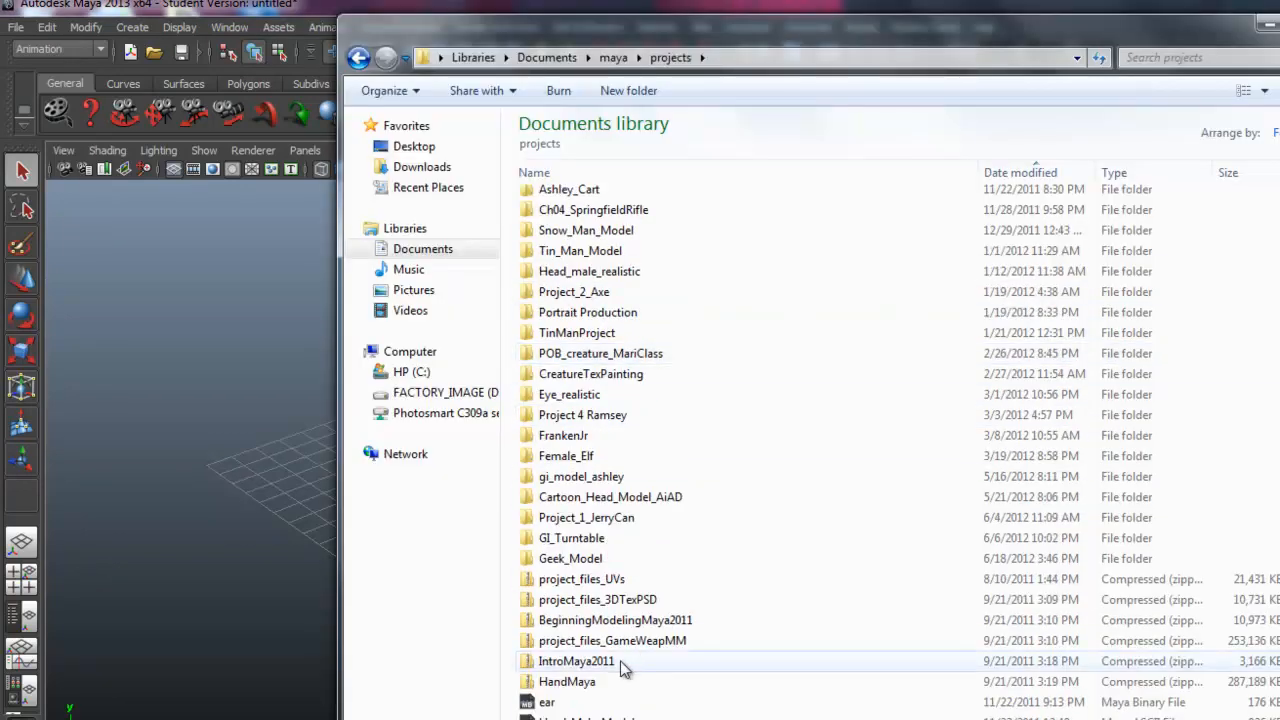
{"action": "left_click", "coordinate": [570, 558]}
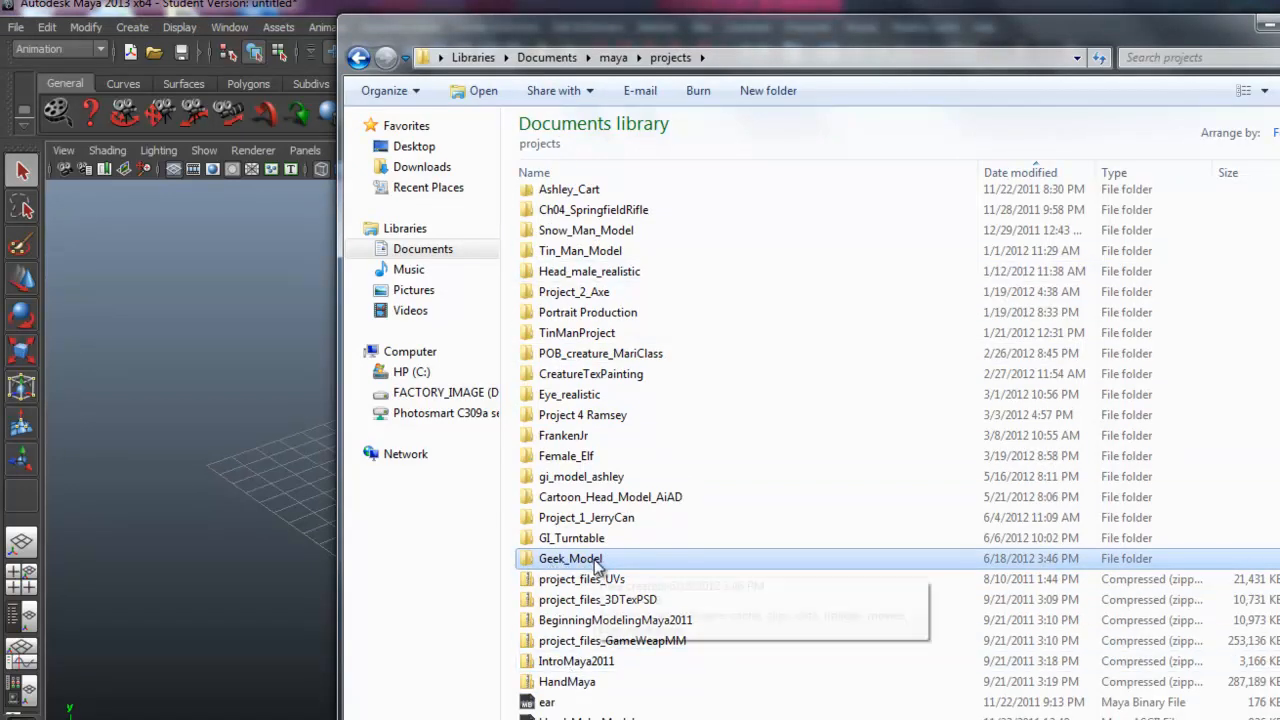
{"action": "double_click", "coordinate": [570, 558]}
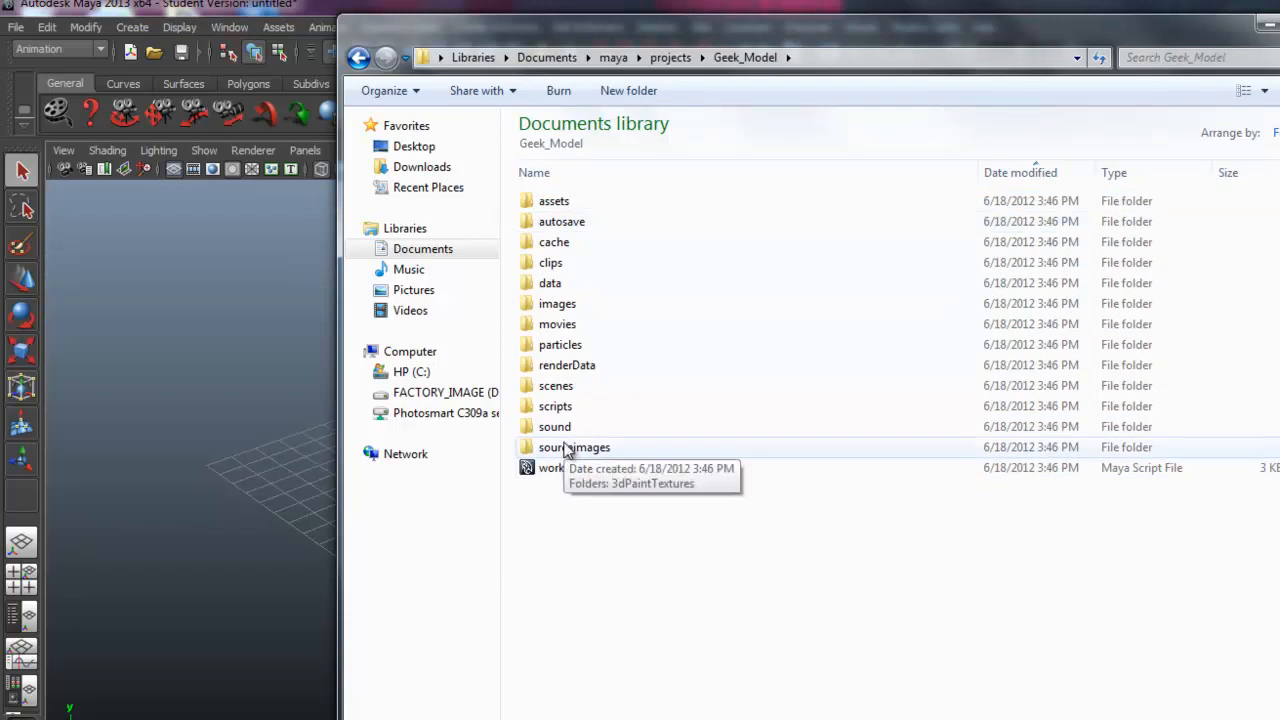
{"action": "double_click", "coordinate": [574, 447]}
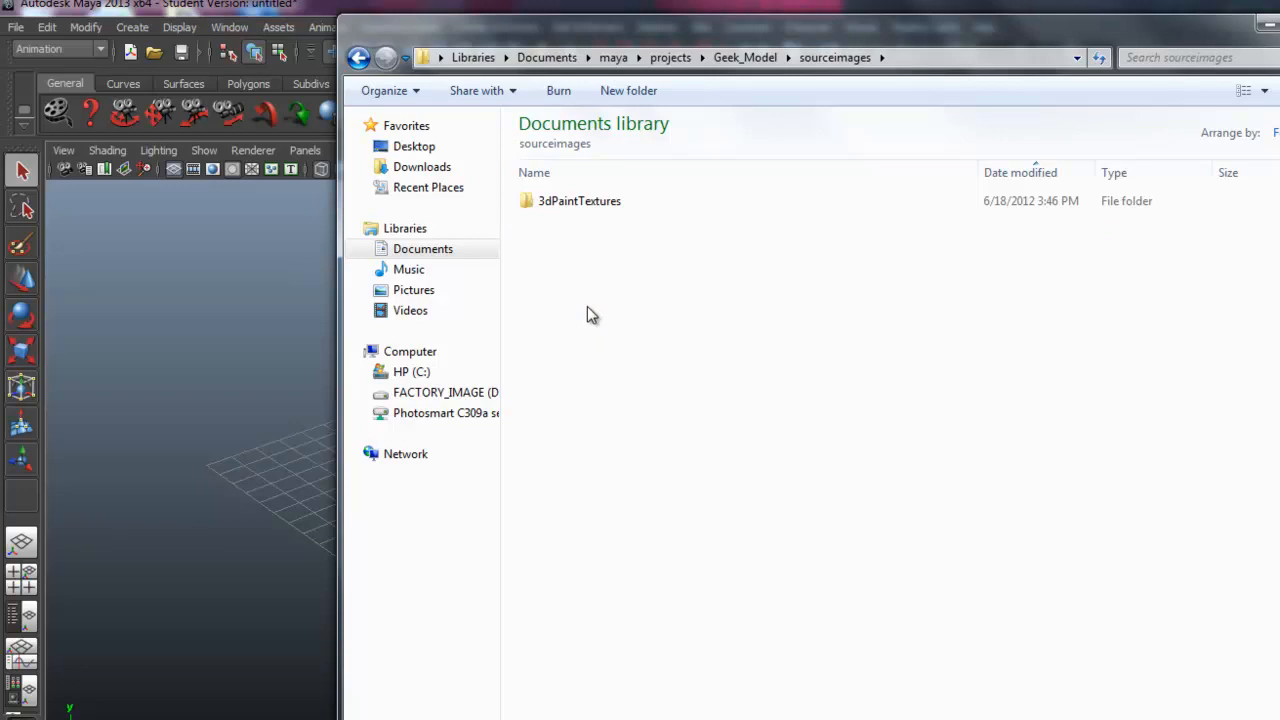
{"action": "left_click", "coordinate": [566, 221]}
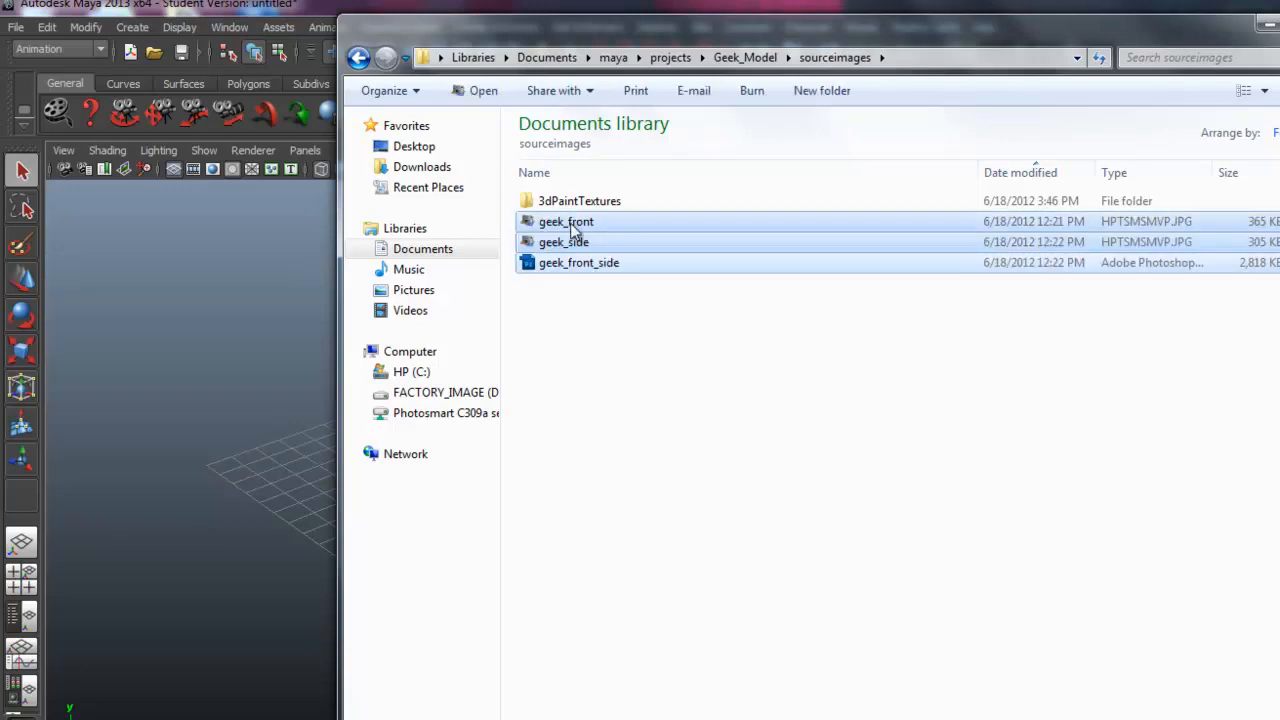
{"action": "left_click", "coordinate": [564, 242]}
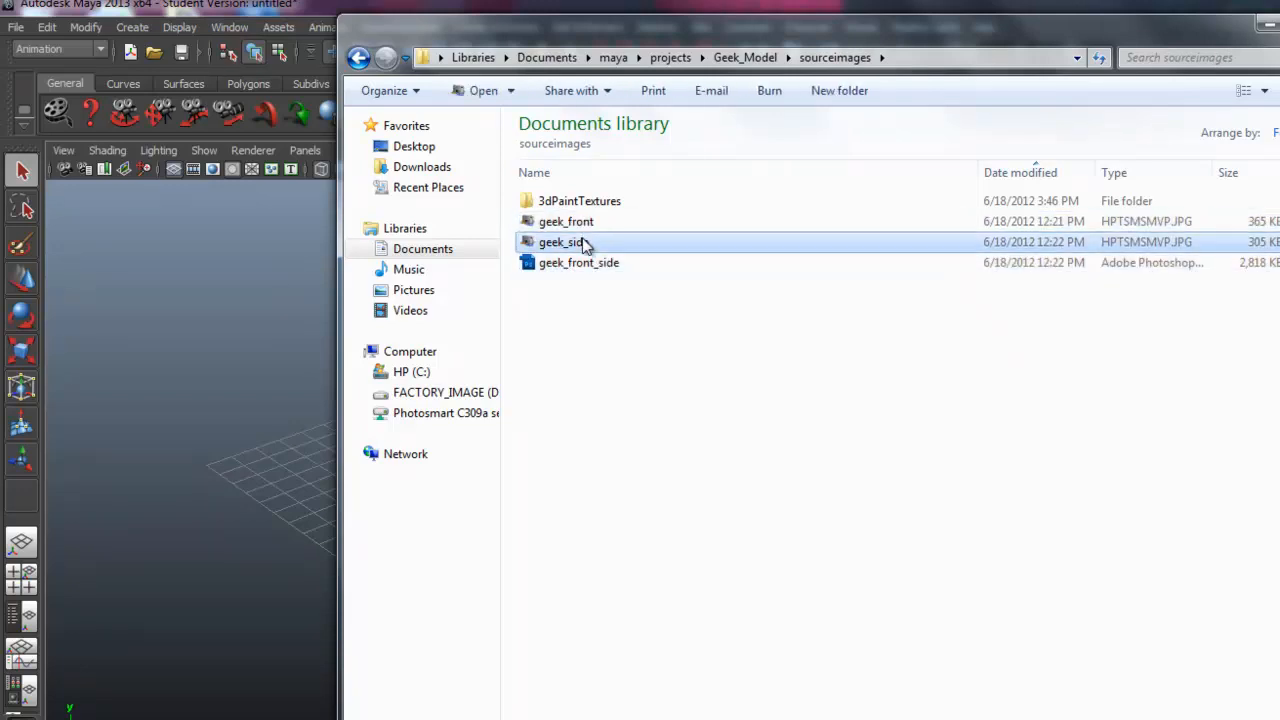
{"action": "mouse_move", "coordinate": [578, 262]}
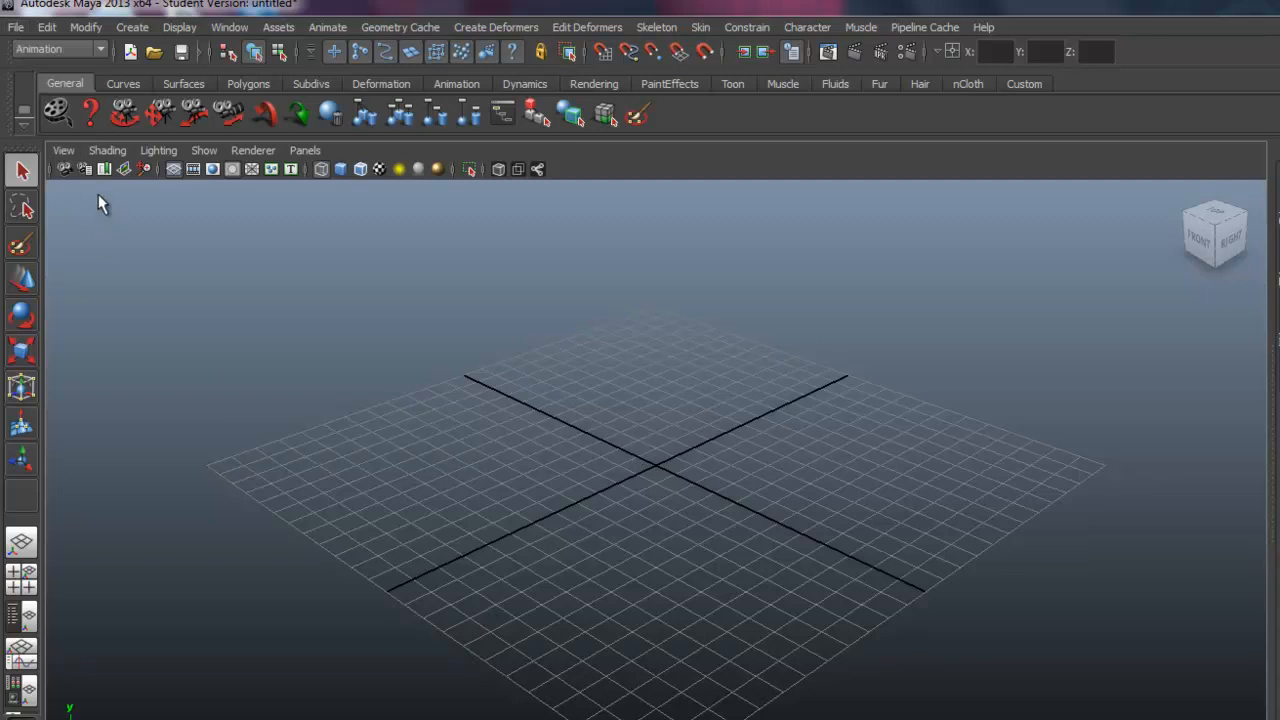
{"action": "mouse_move", "coordinate": [738, 497]}
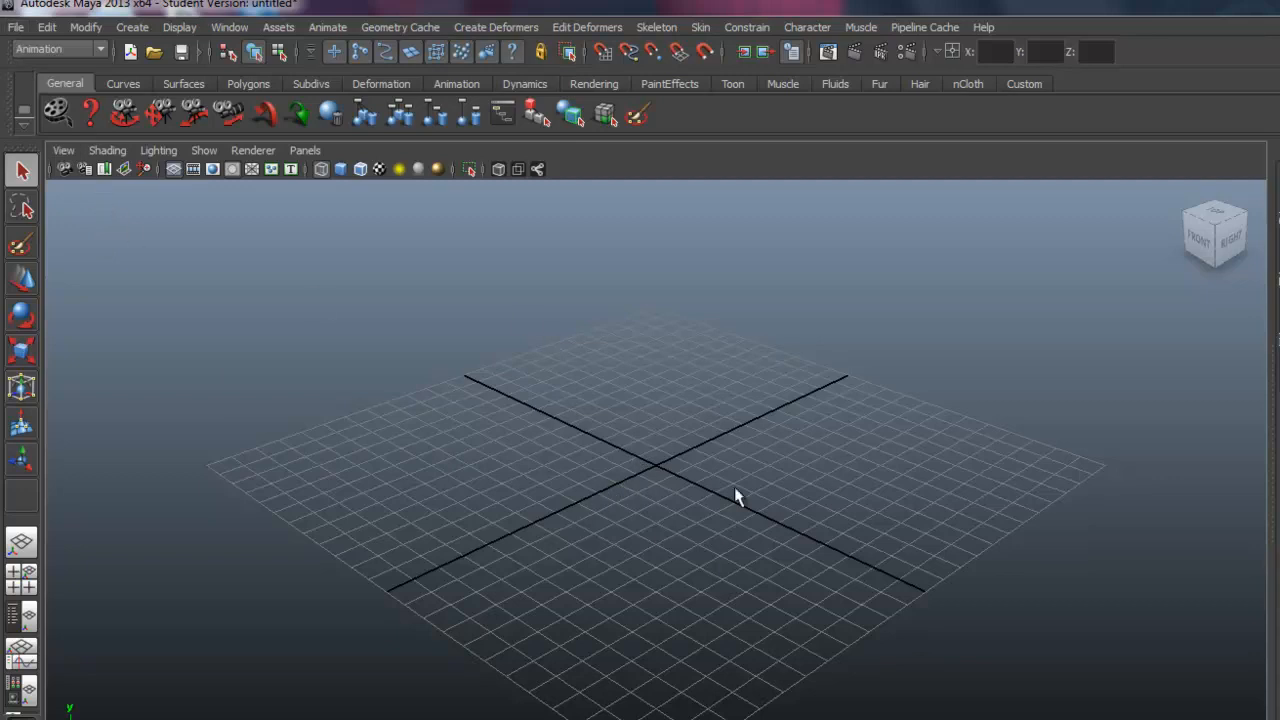
Set Geek_Model as the current project via the Set Project dialog.
{"action": "left_click", "coordinate": [16, 27]}
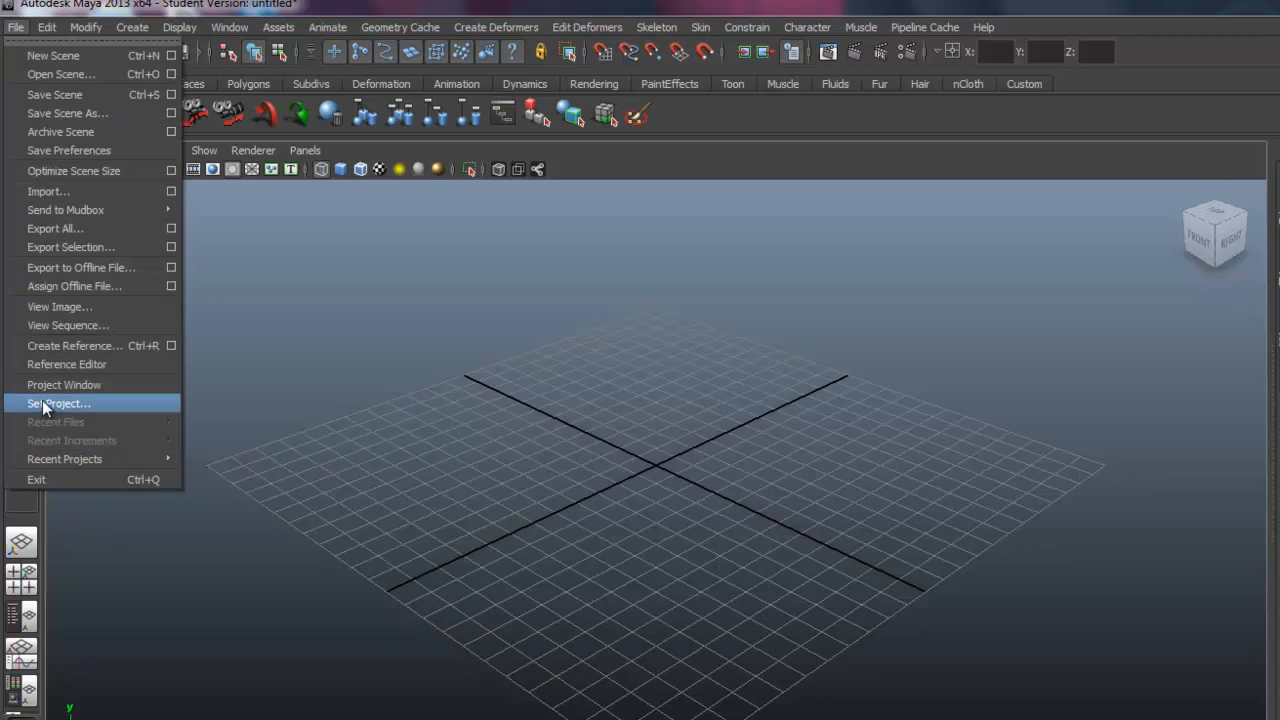
{"action": "left_click", "coordinate": [58, 403]}
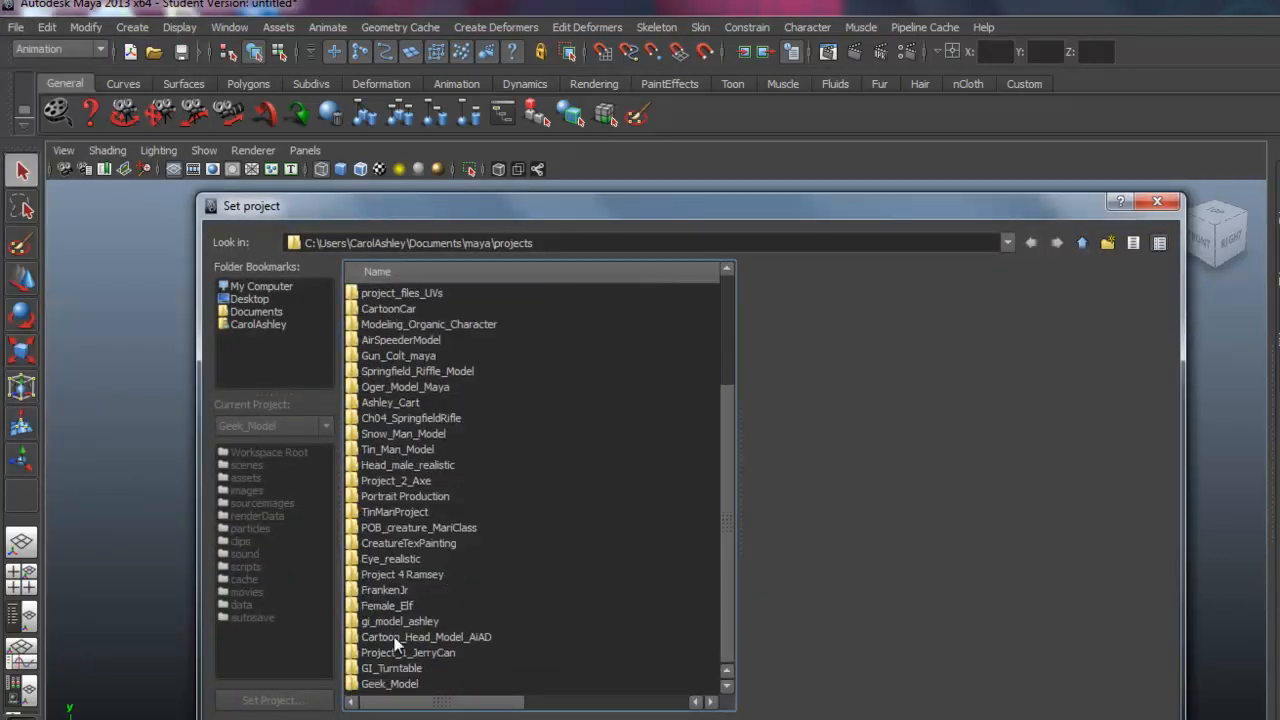
{"action": "left_click", "coordinate": [389, 683]}
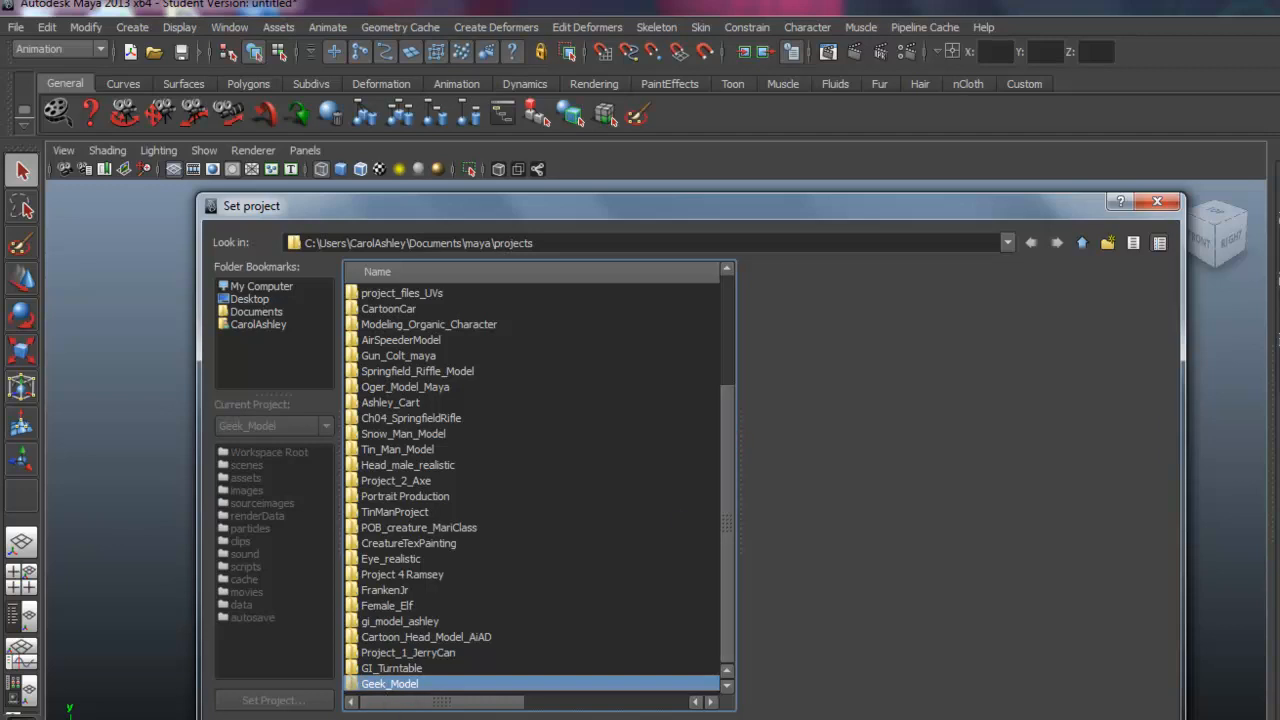
{"action": "left_click", "coordinate": [272, 699]}
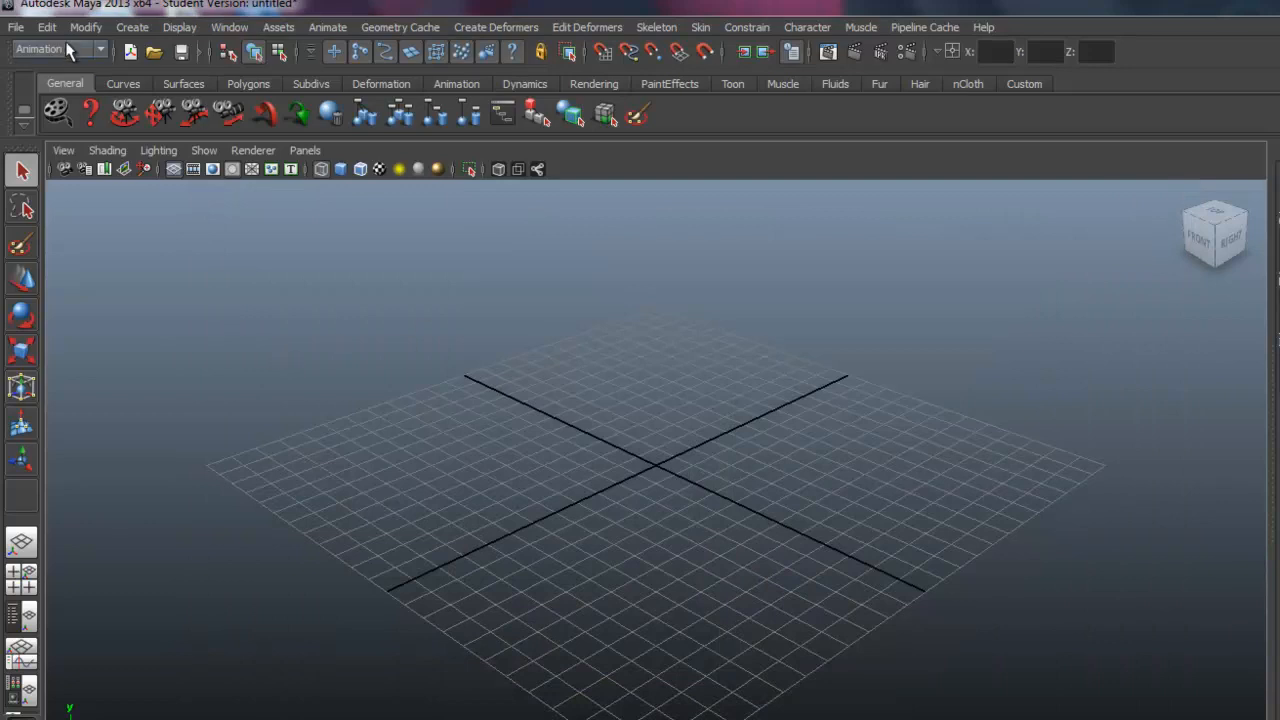
{"action": "mouse_move", "coordinate": [418, 405]}
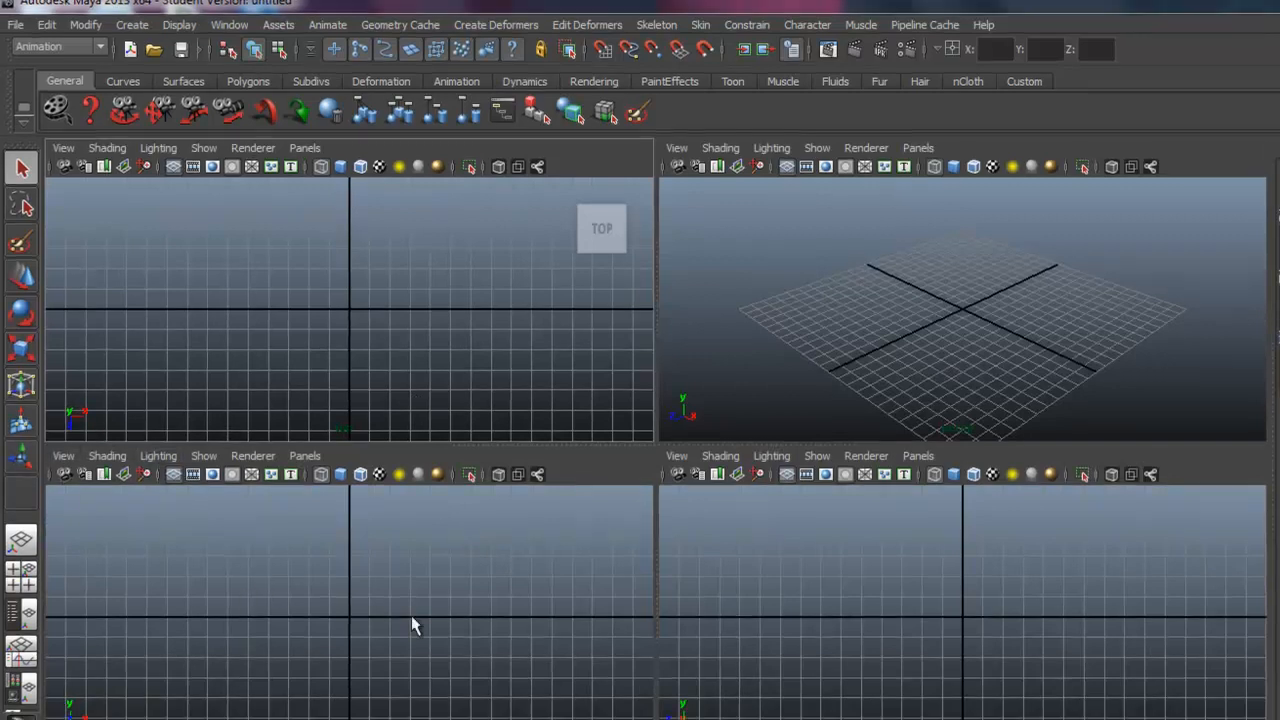
Import geek_front.jpg as the front view's image plane.
{"action": "left_click", "coordinate": [60, 414]}
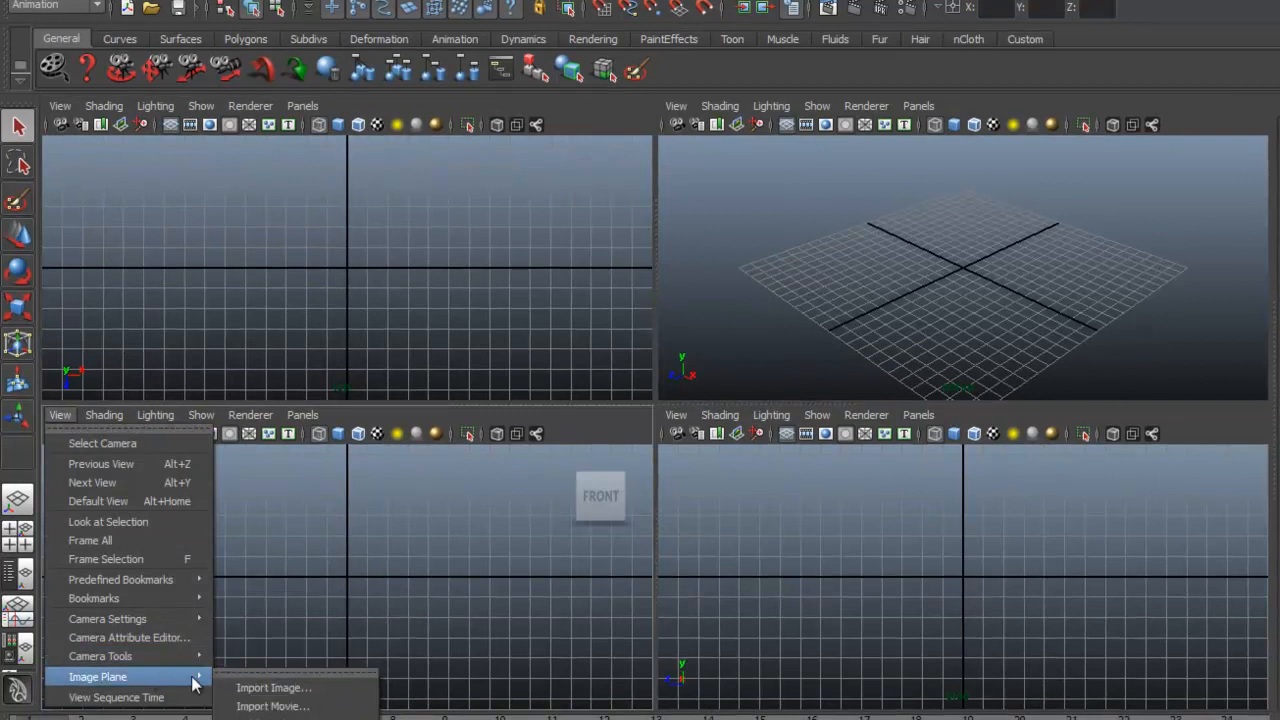
{"action": "left_click", "coordinate": [273, 687]}
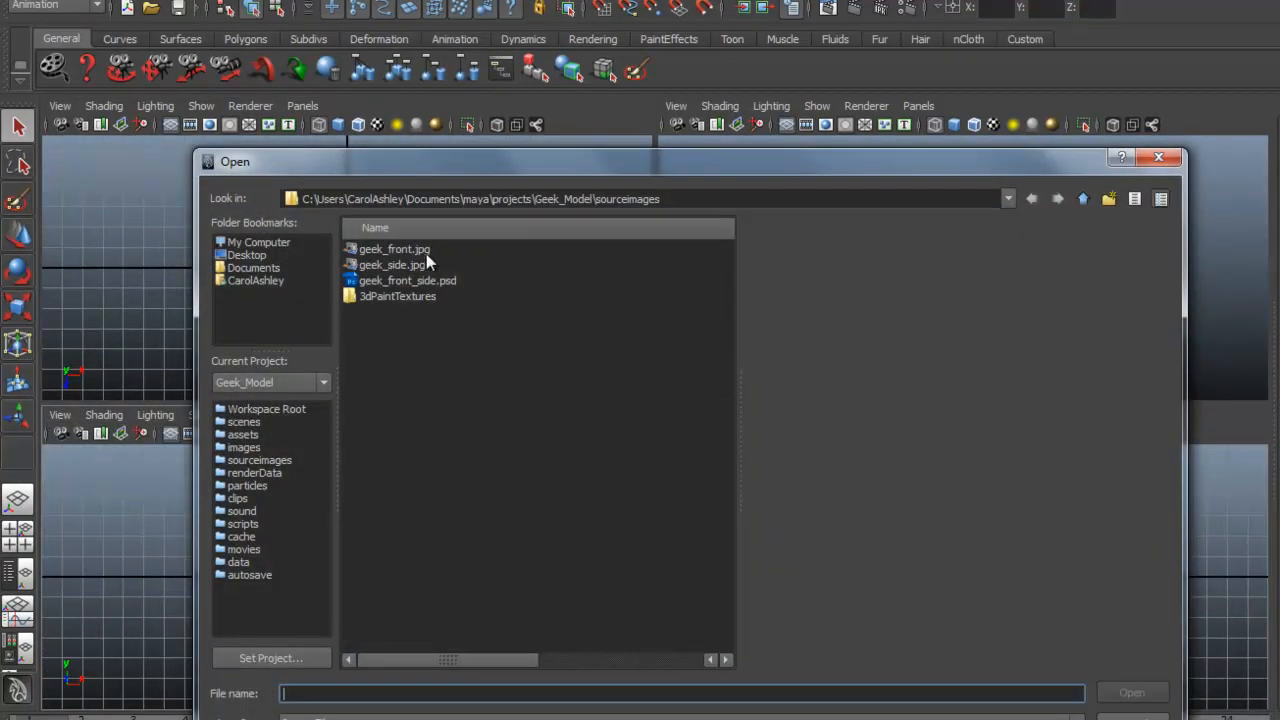
{"action": "mouse_move", "coordinate": [605, 207]}
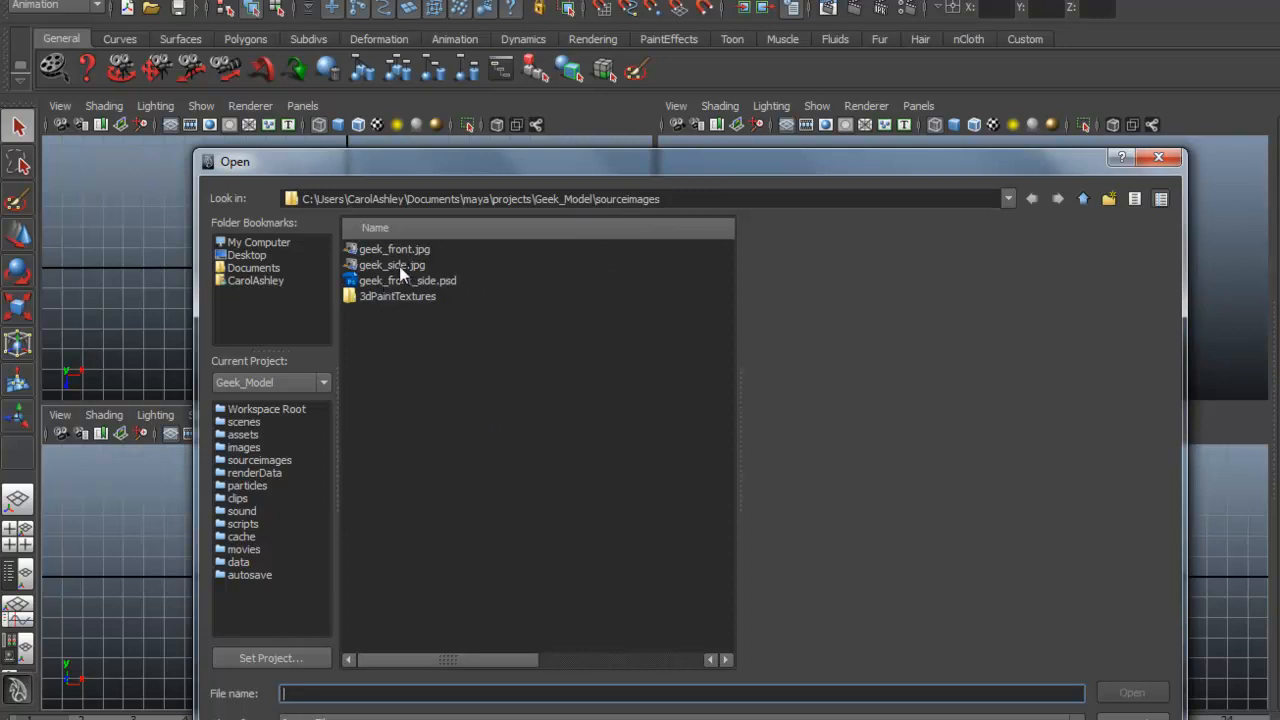
{"action": "left_click", "coordinate": [394, 248]}
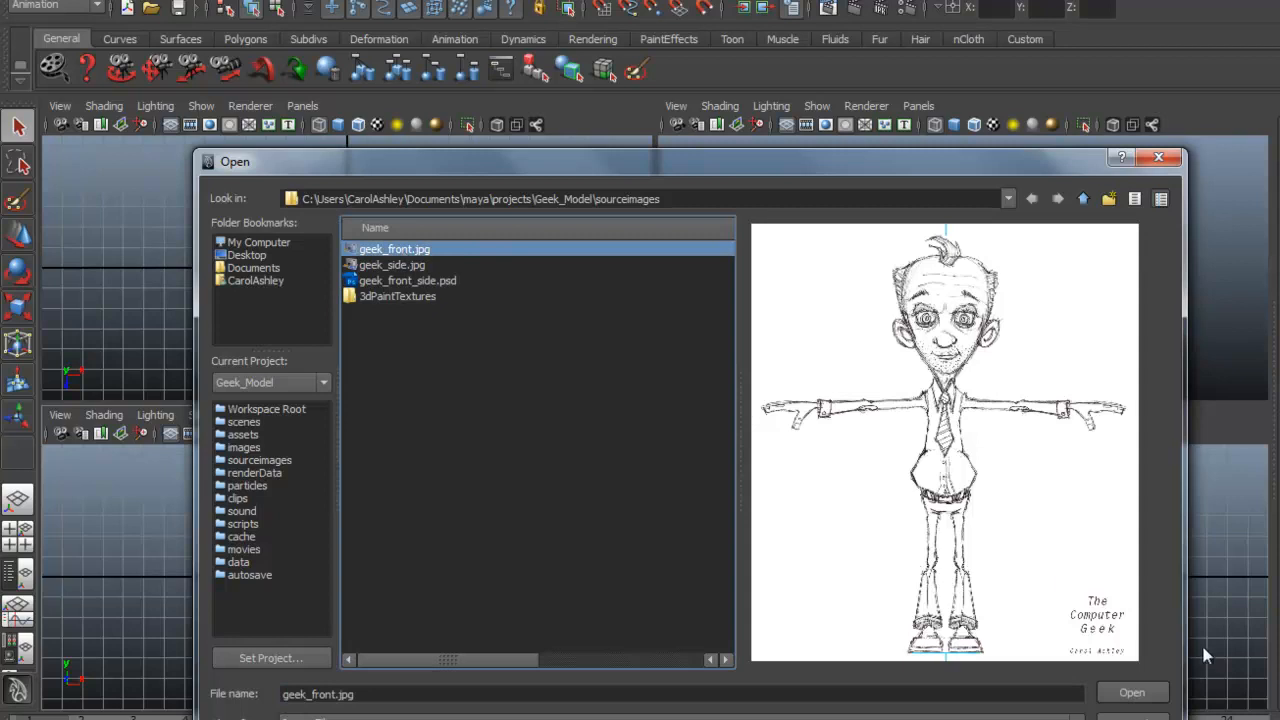
{"action": "left_click", "coordinate": [1132, 692]}
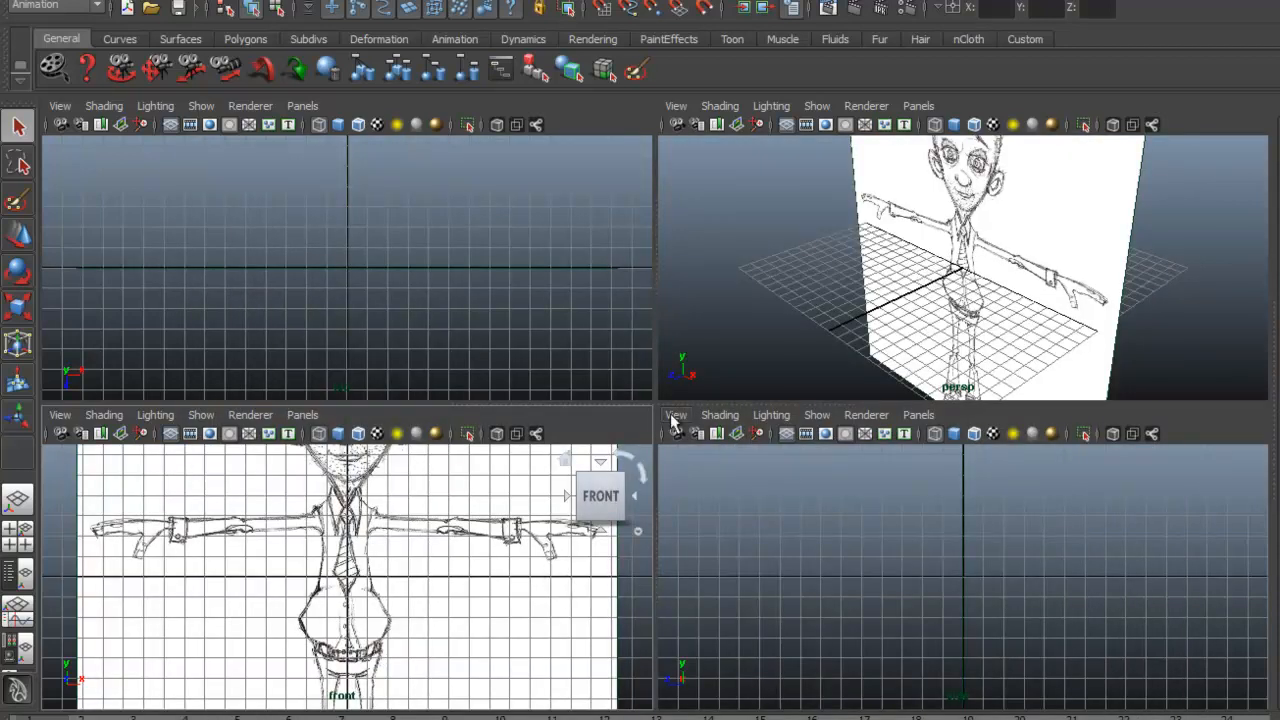
Import geek_side.jpg as the side view's image plane and inspect both in perspective.
{"action": "left_click", "coordinate": [676, 414]}
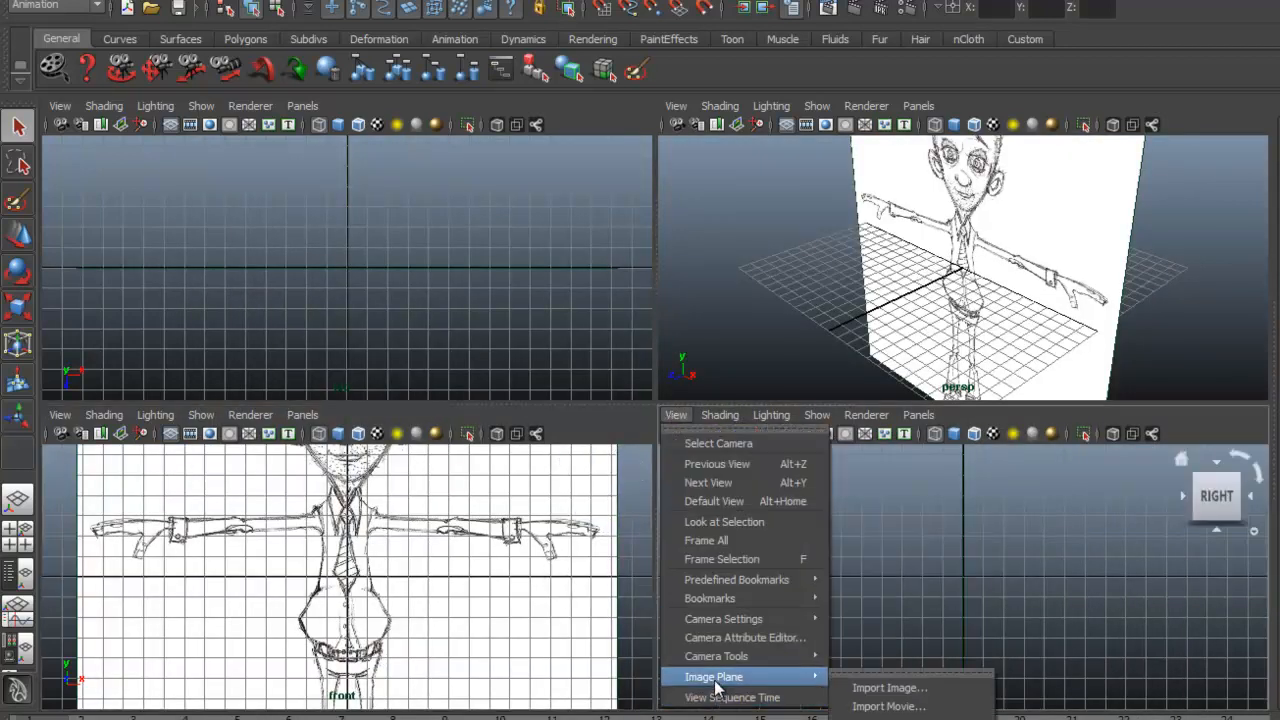
{"action": "left_click", "coordinate": [889, 688]}
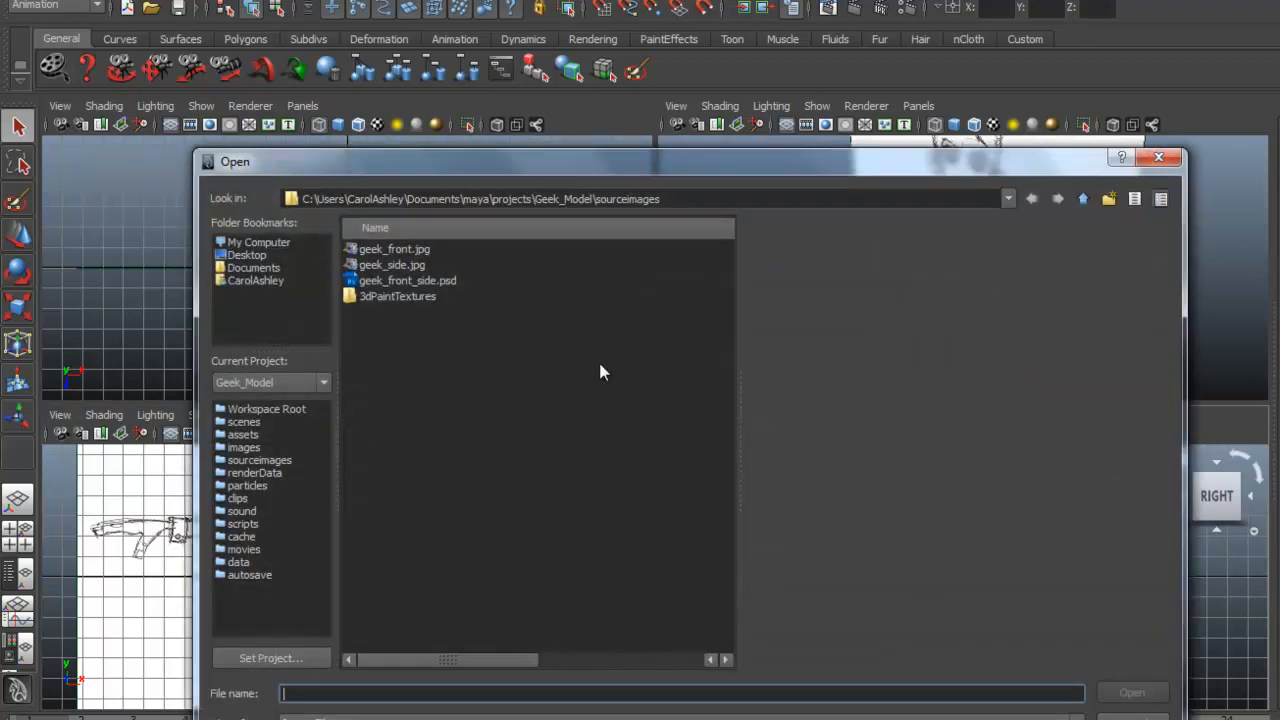
{"action": "left_click", "coordinate": [391, 264]}
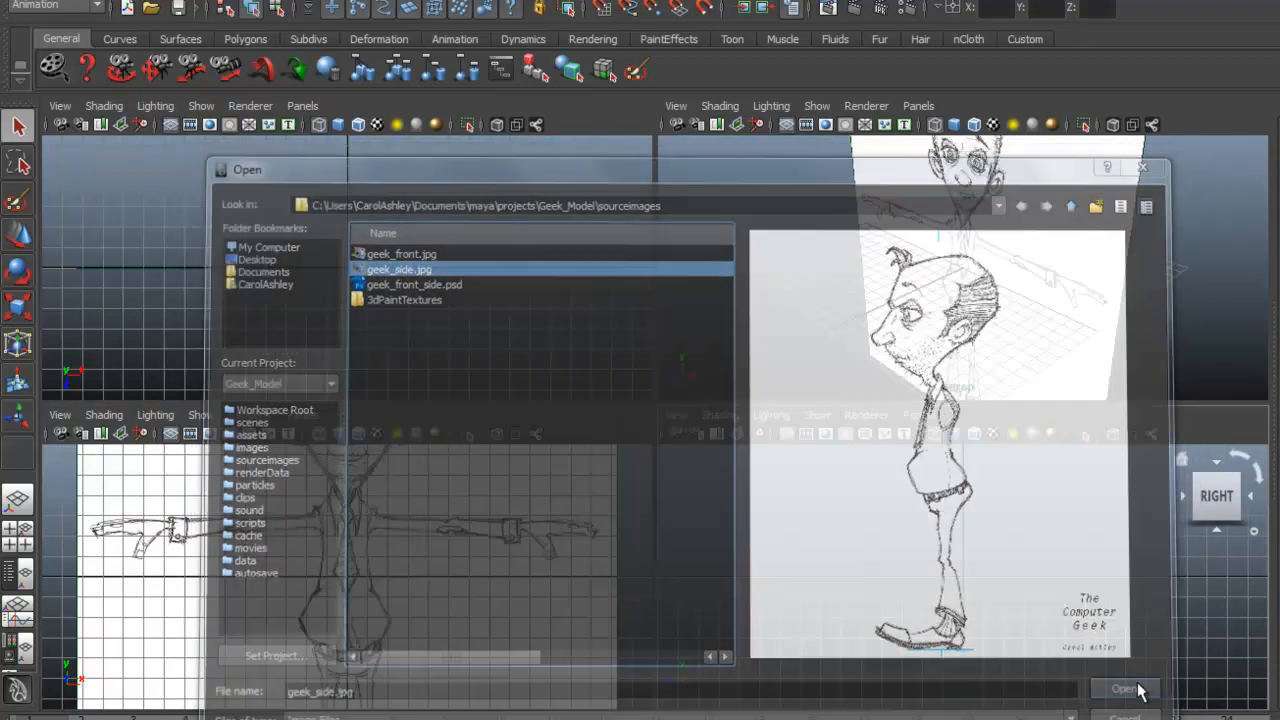
{"action": "left_click", "coordinate": [1124, 689]}
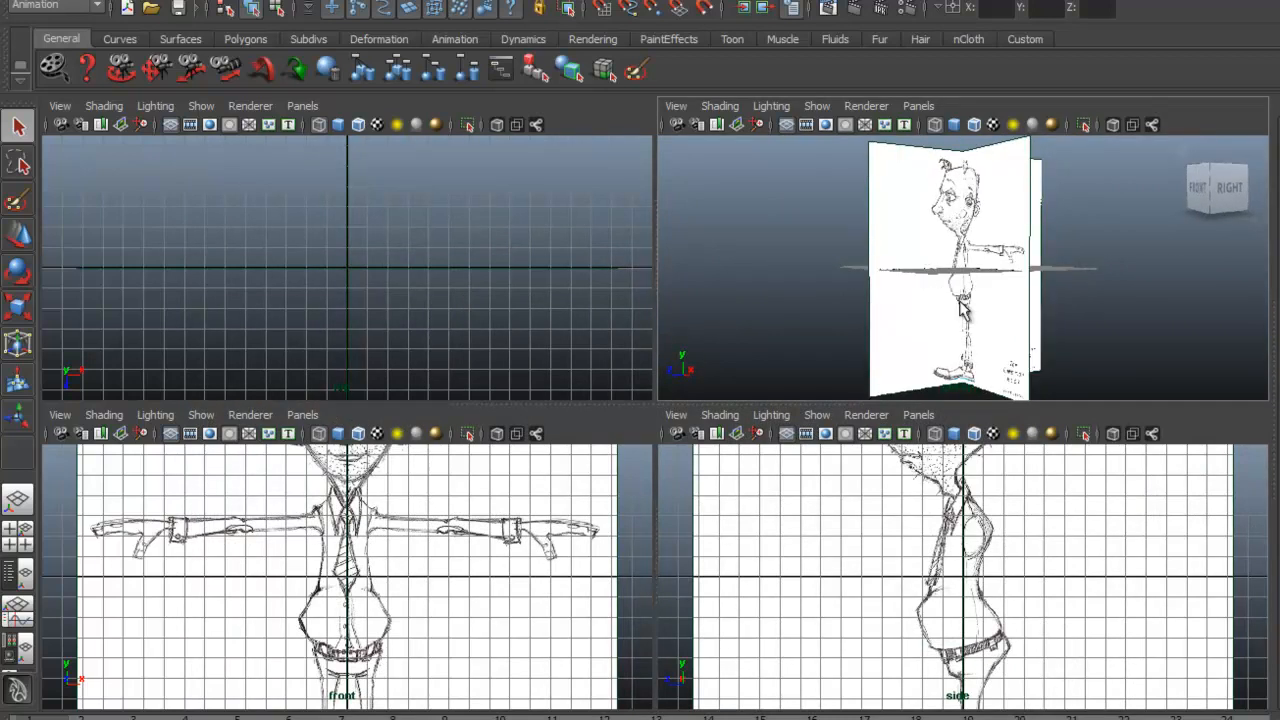
{"action": "left_click_drag", "start_coordinate": [950, 270], "coordinate": [920, 330]}
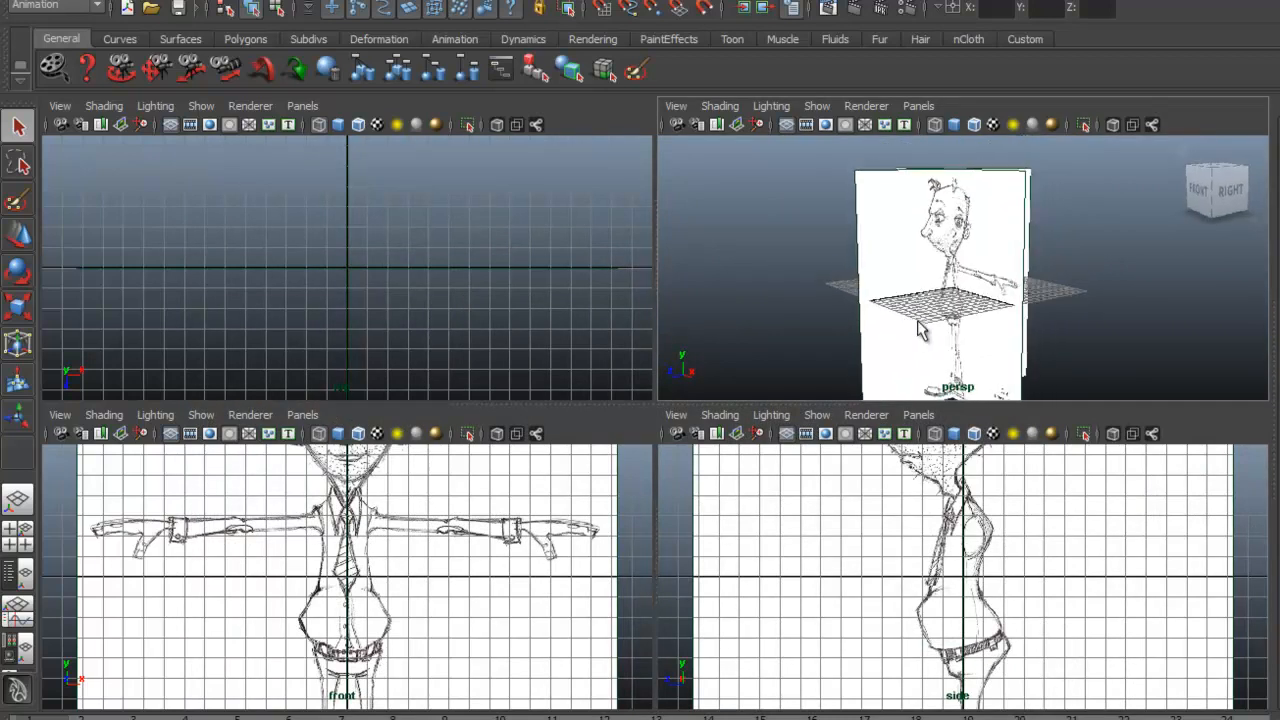
{"action": "left_click_drag", "start_coordinate": [920, 330], "coordinate": [945, 360]}
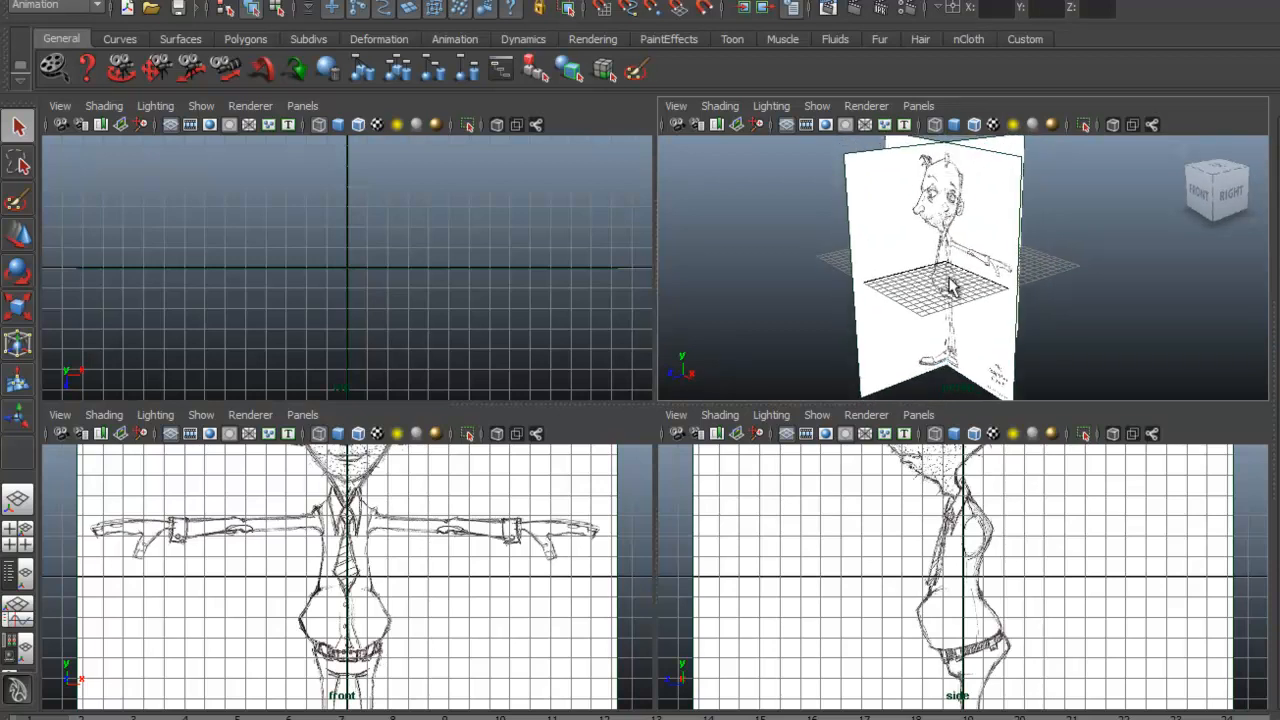
{"action": "mouse_move", "coordinate": [85, 438]}
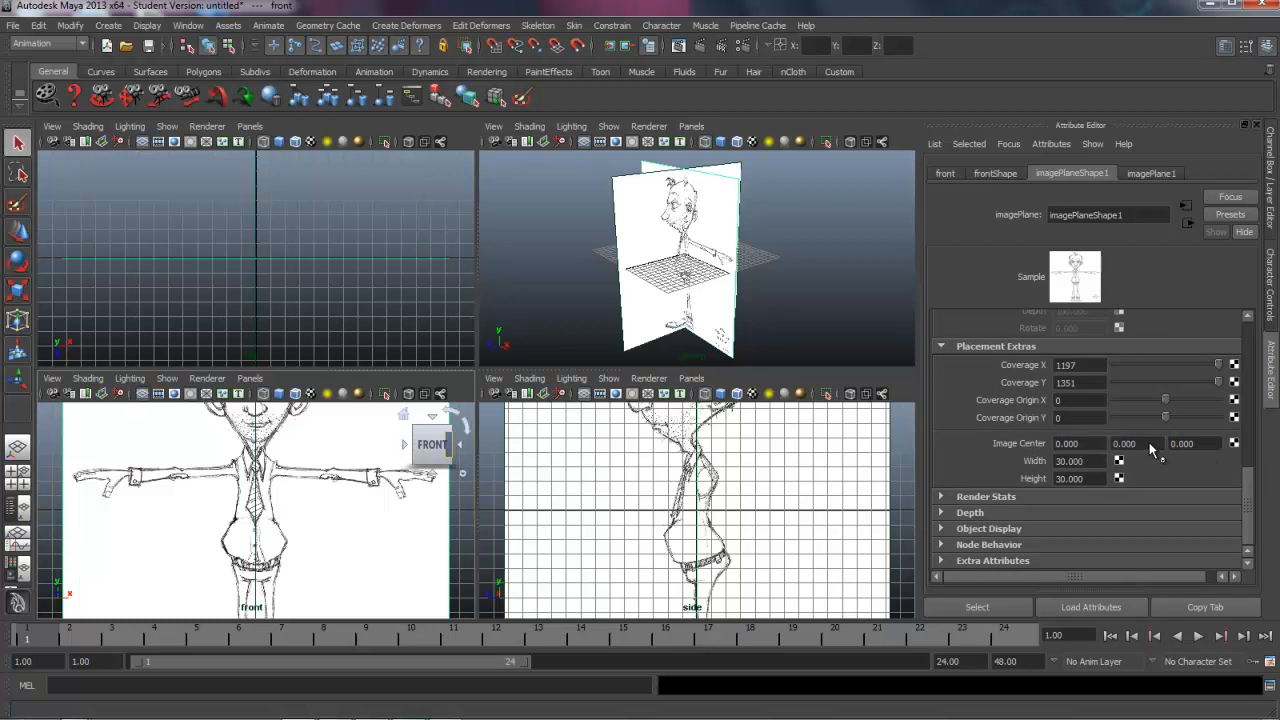
Set imagePlaneShape1's Image Center Y to about 14.4 and Z to -10.
{"action": "left_click", "coordinate": [1130, 443]}
{"action": "type", "text": "14.600"}
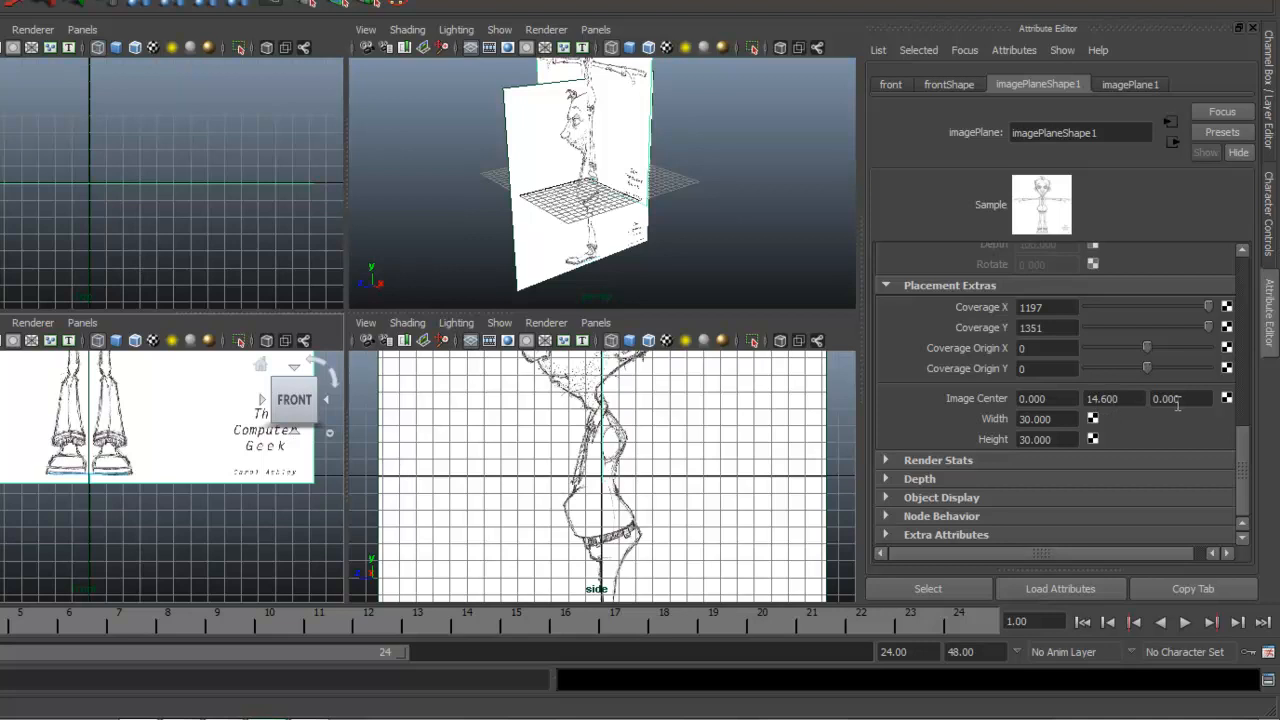
{"action": "left_click", "coordinate": [1180, 398]}
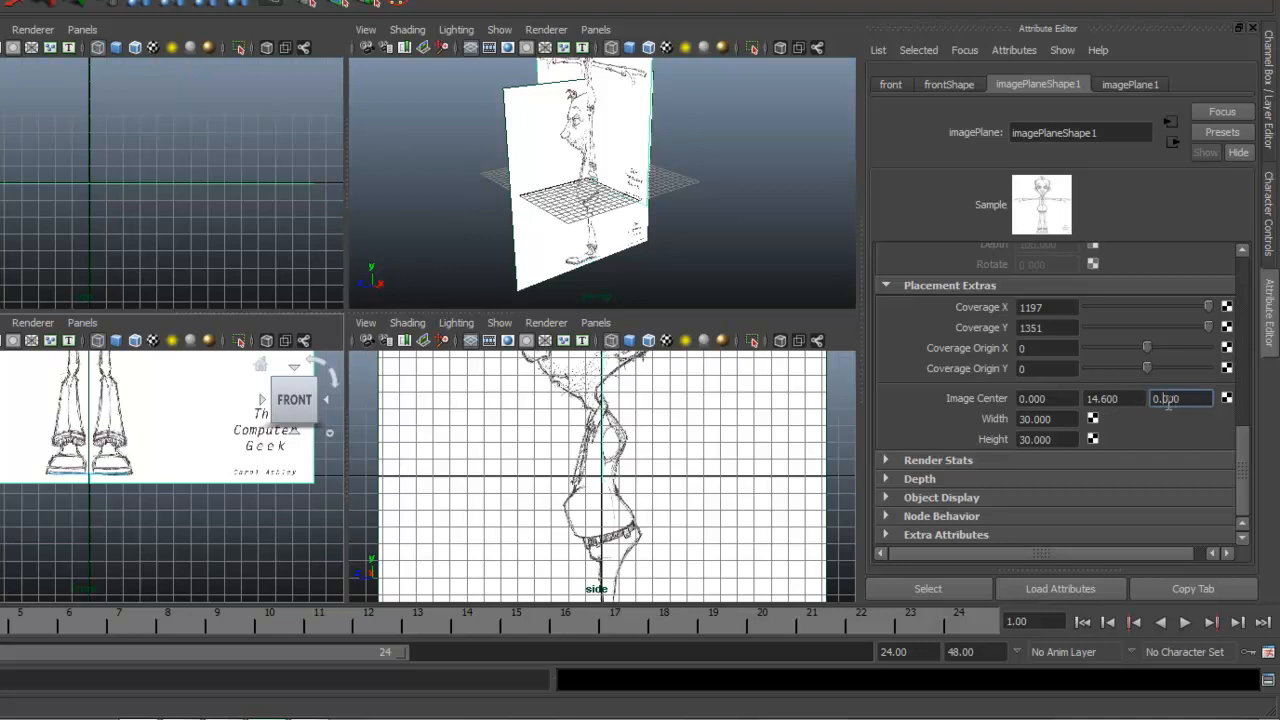
{"action": "type", "text": "2.200"}
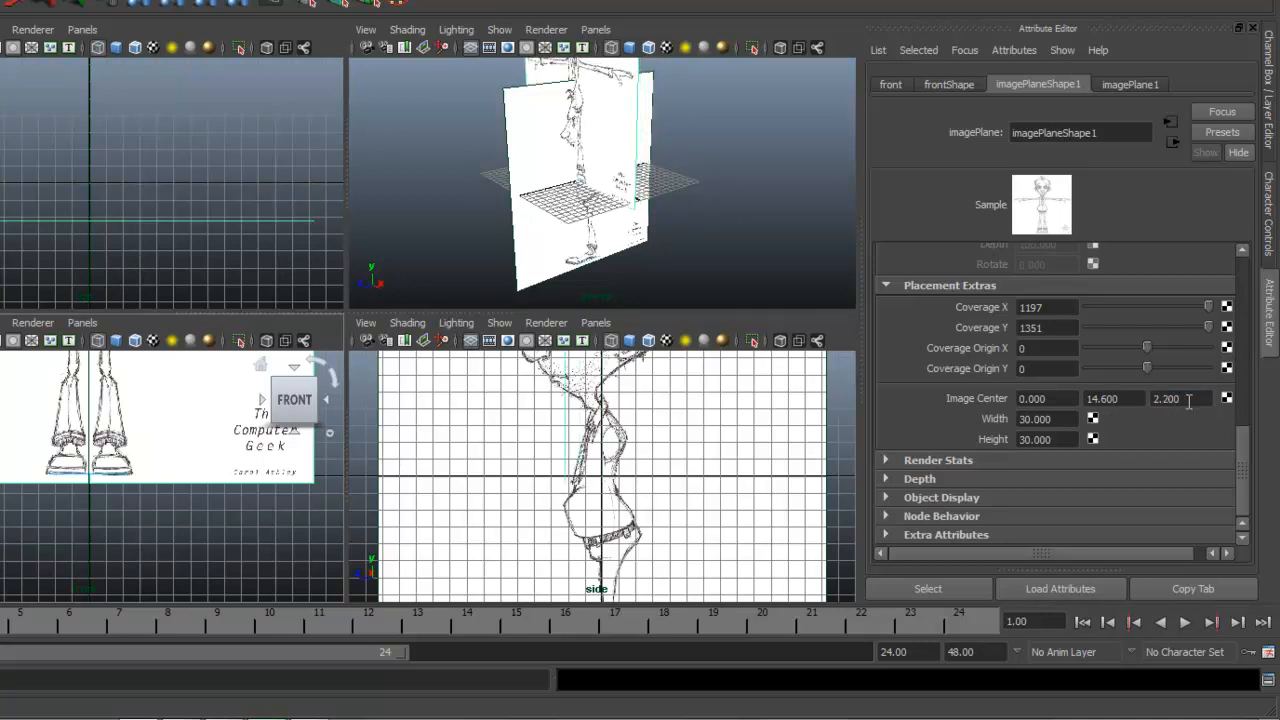
{"action": "type", "text": "-9.900"}
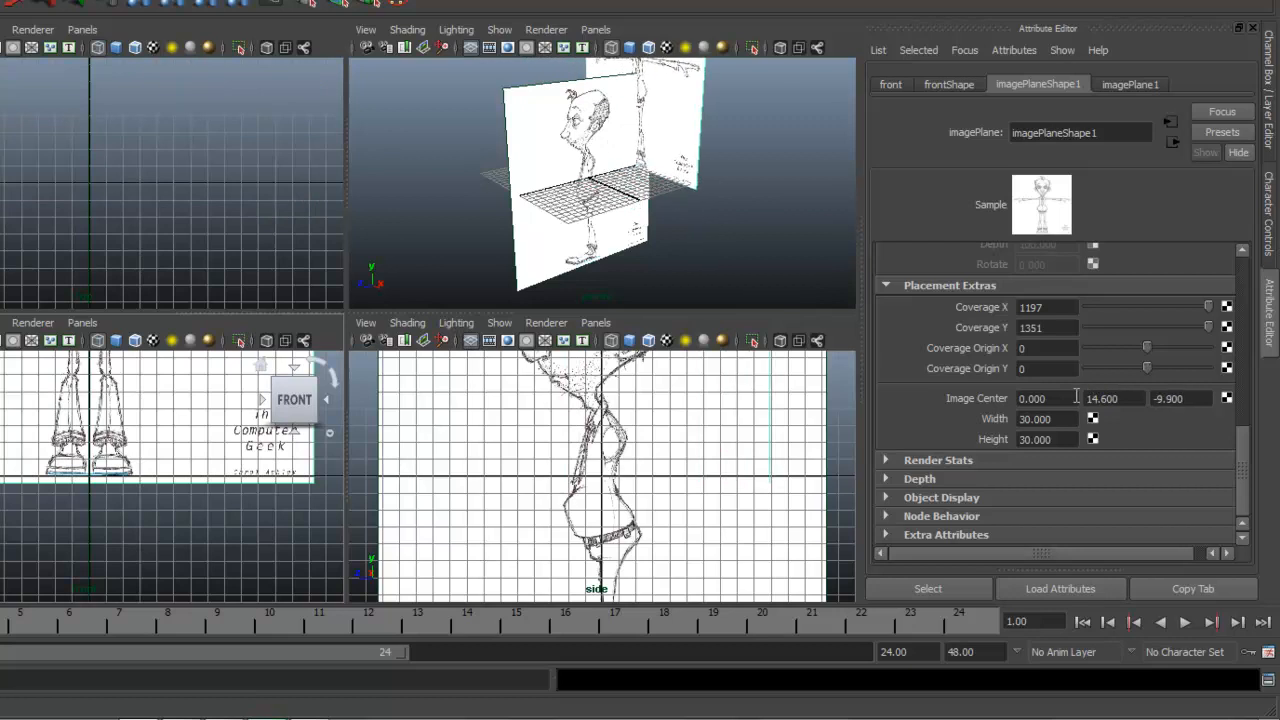
{"action": "left_click", "coordinate": [1180, 398]}
{"action": "type", "text": "-10.000"}
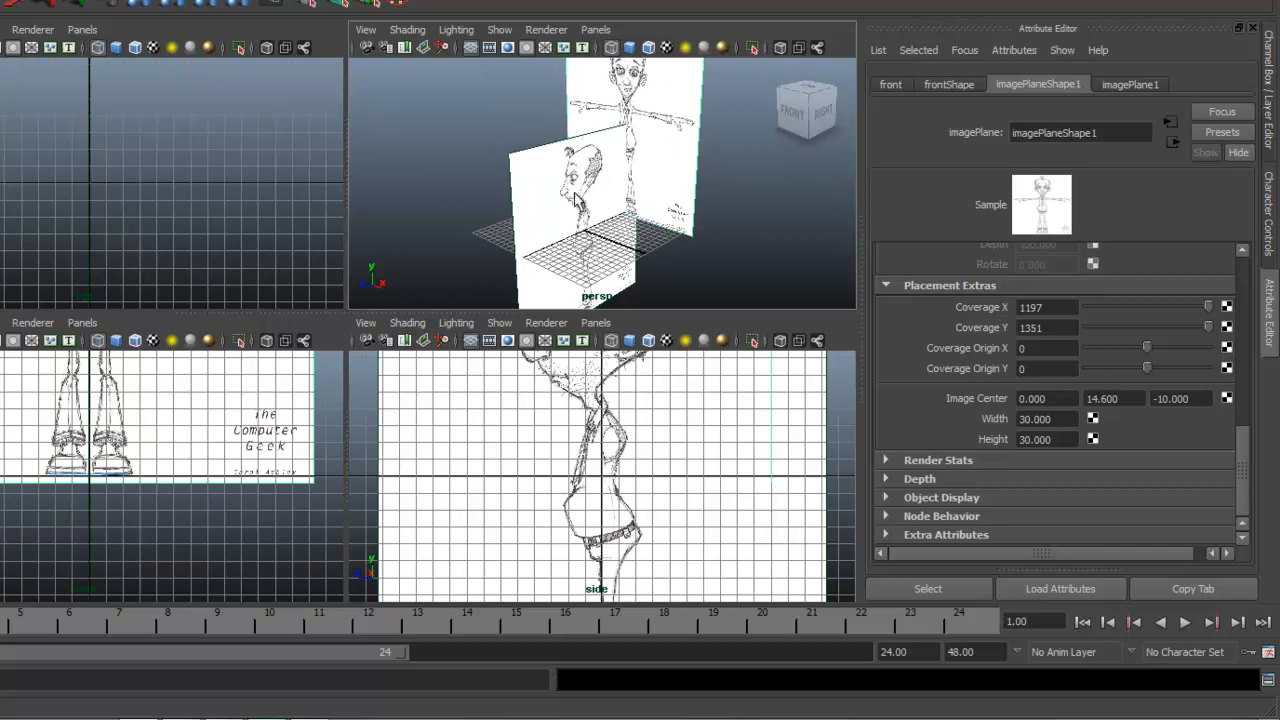
{"action": "mouse_move", "coordinate": [580, 205]}
{"action": "type", "text": "14.400"}
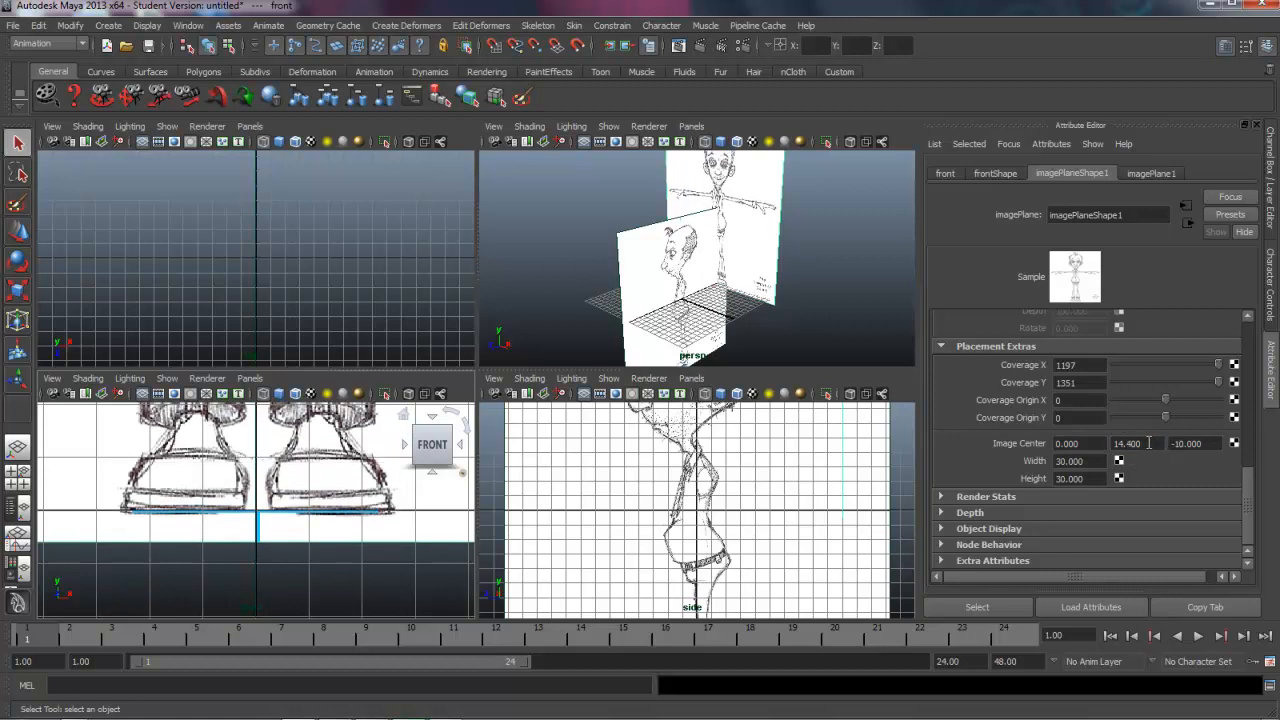
Adjust imagePlaneShape1's Image Center Y to 14.5 and activate the side panel.
{"action": "left_click", "coordinate": [1135, 443]}
{"action": "type", "text": "14.500"}
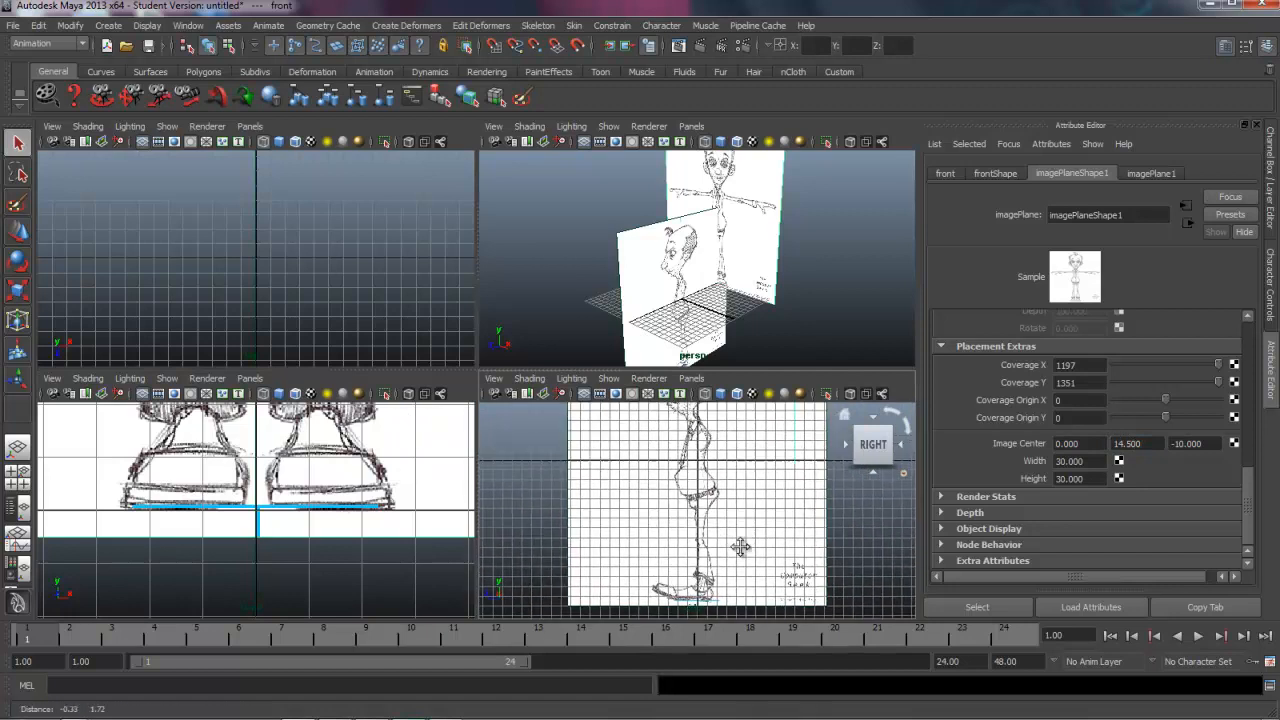
{"action": "left_click", "coordinate": [570, 413]}
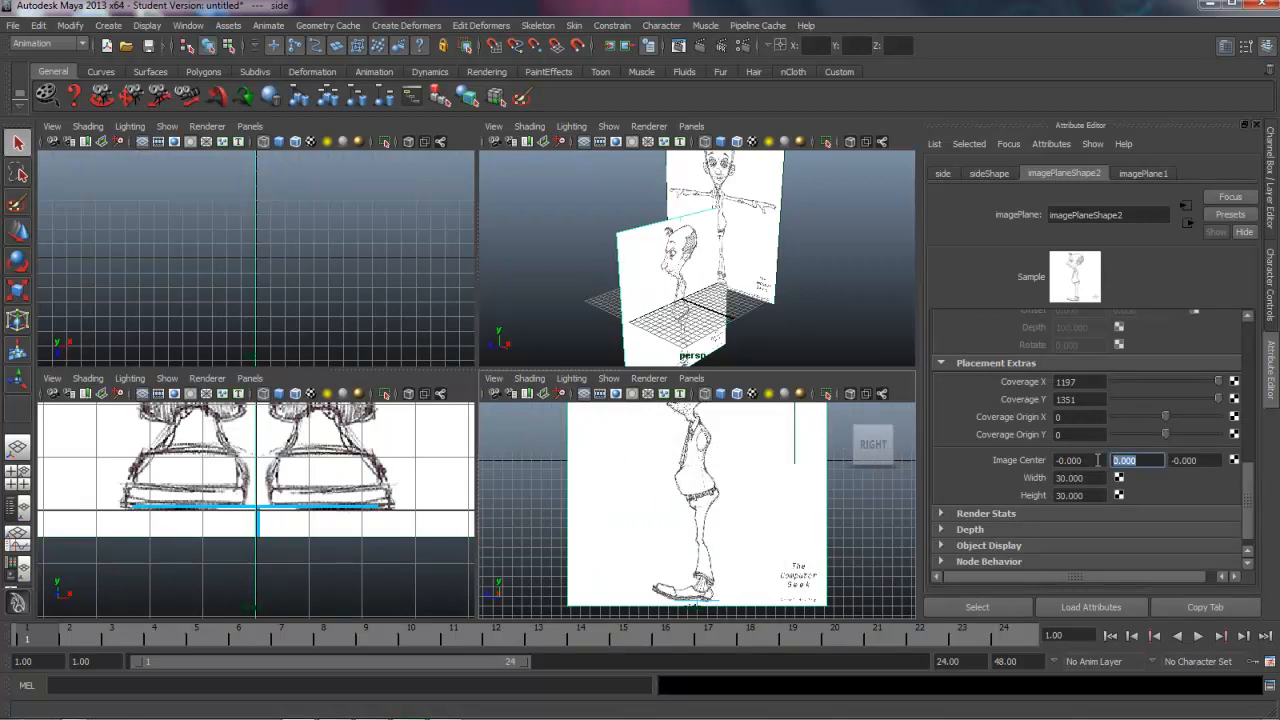
Set imagePlaneShape2's Image Center Y to 14.5 and X to -10.
{"action": "type", "text": "14."}
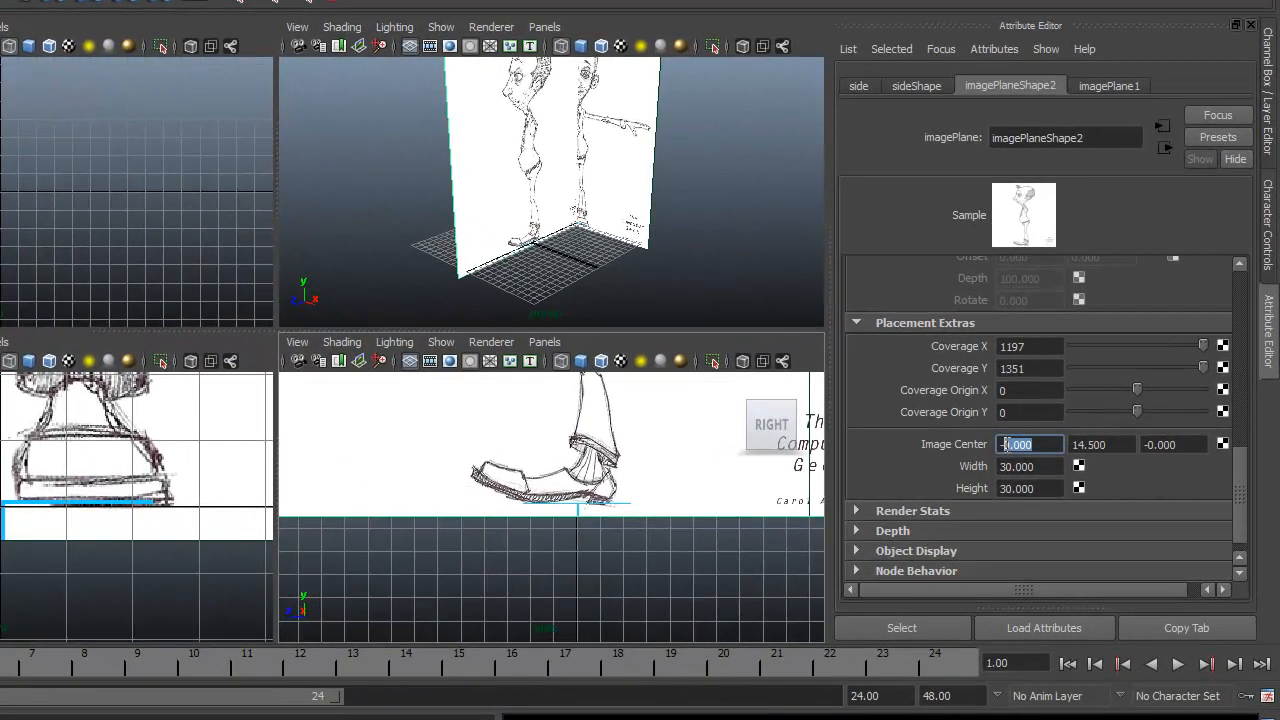
{"action": "type", "text": "-10.000"}
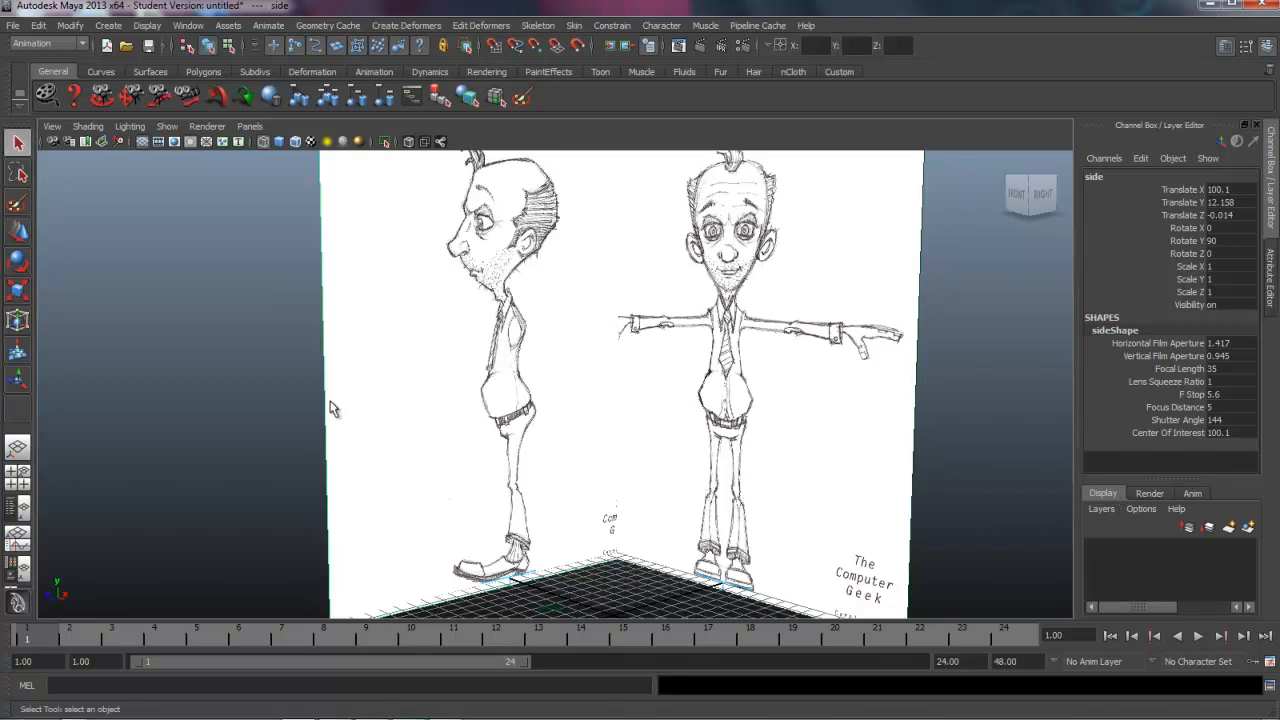
Show the perspective panel's list of displayable object types from its Show menu.
{"action": "left_click", "coordinate": [167, 126]}
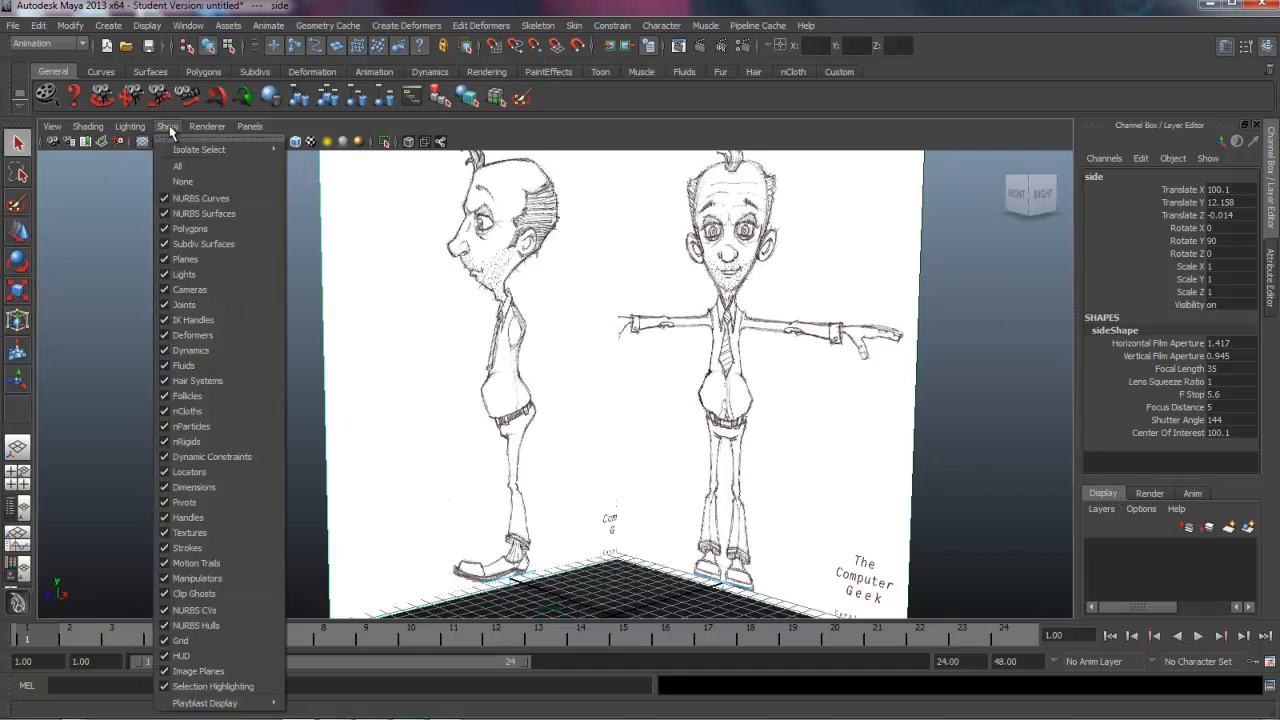